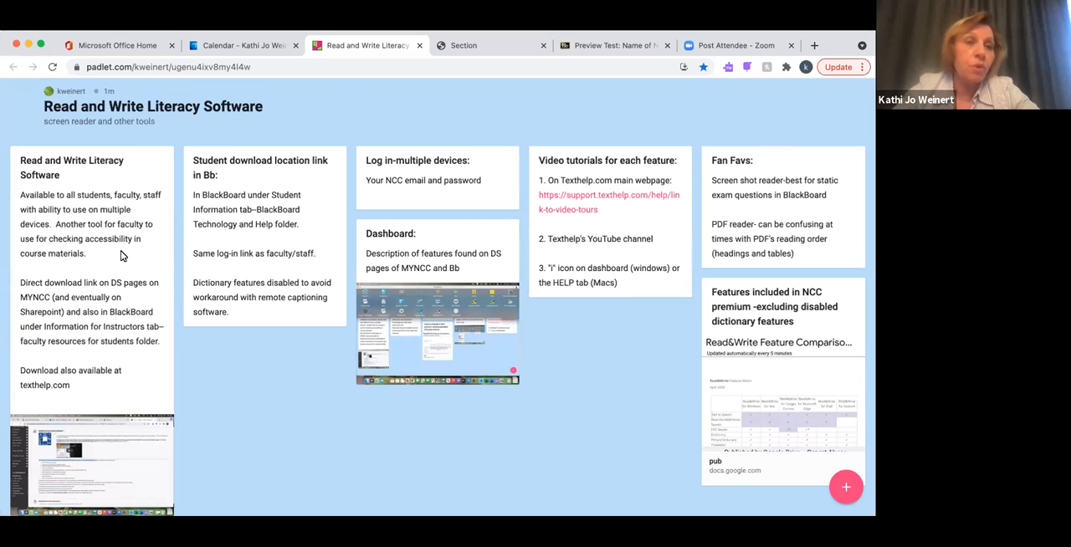
pyautogui.moveTo(245, 384)
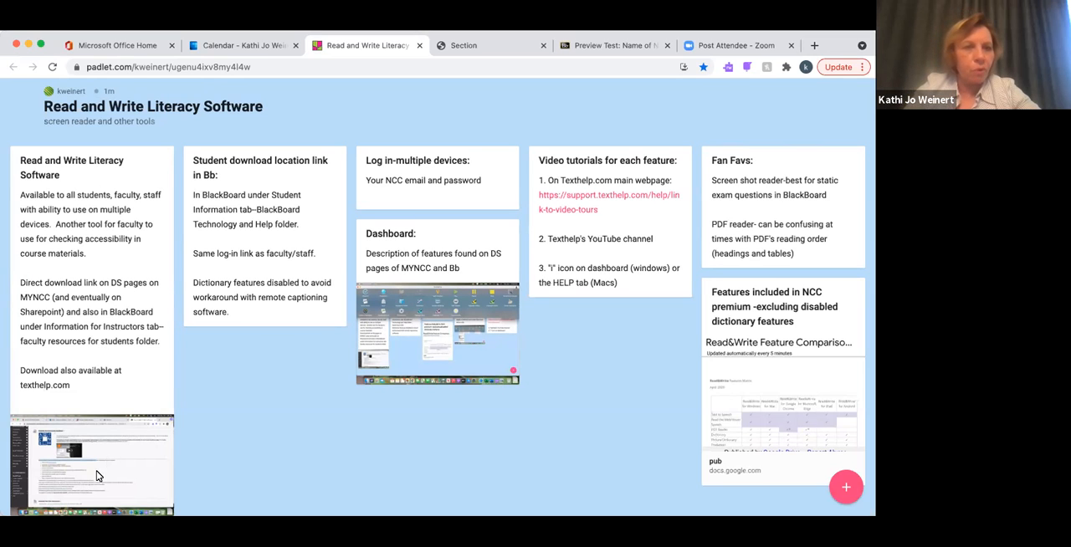
# - View the Dashboard post's Read&Write toolbar screenshot full-size
pyautogui.click(92, 465)
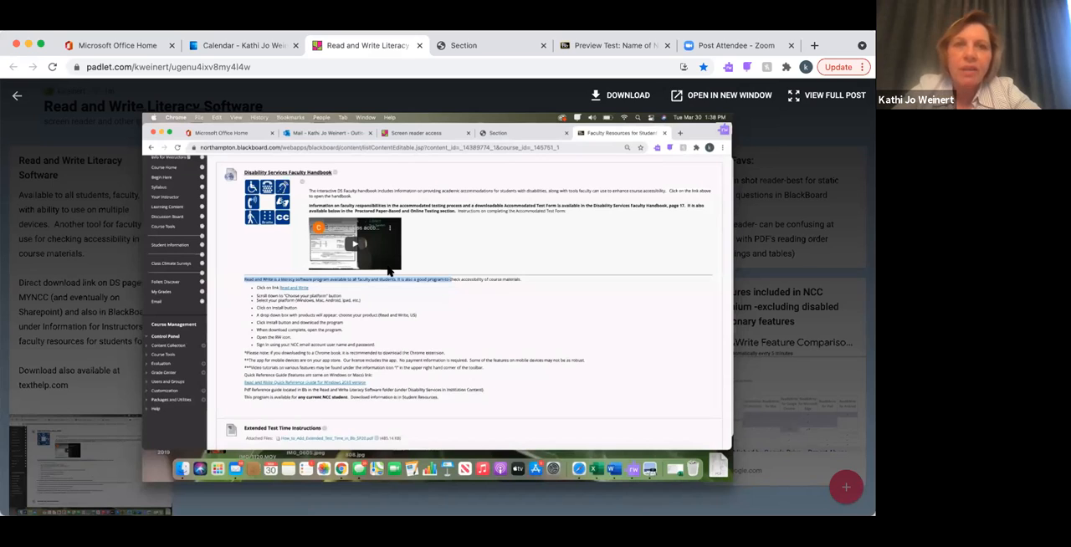
pyautogui.moveTo(295, 343)
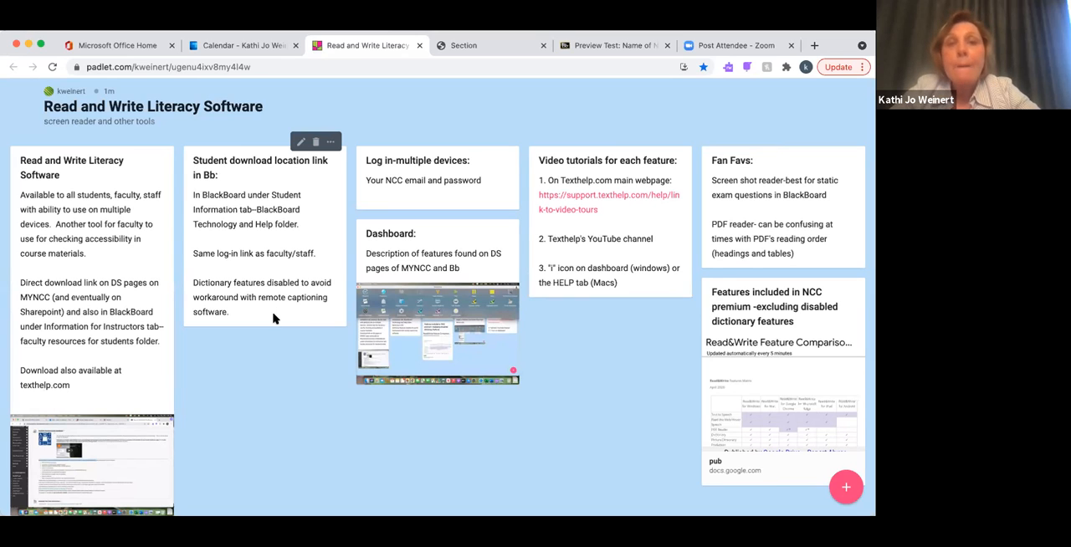
pyautogui.moveTo(439, 389)
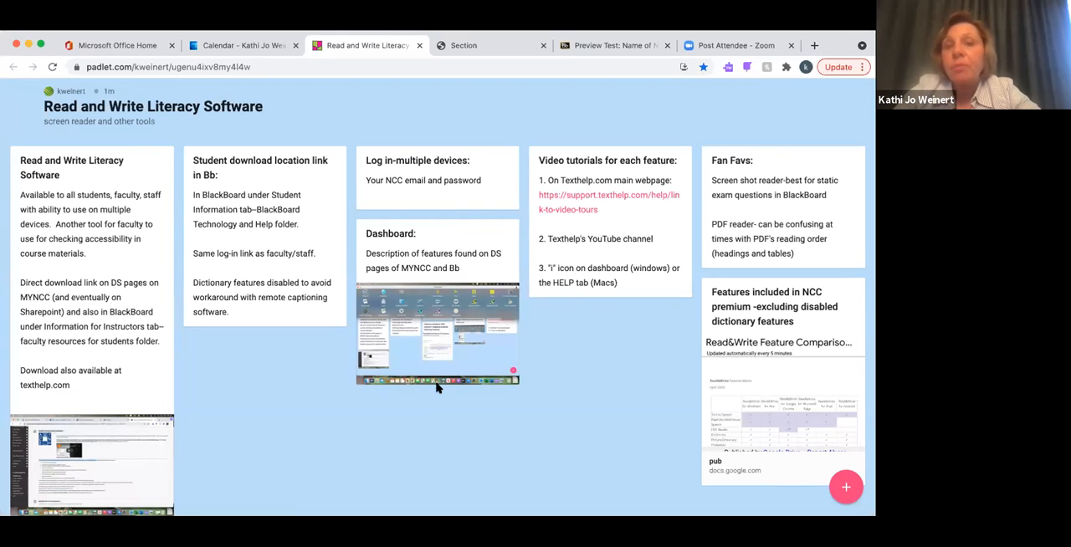
pyautogui.moveTo(443, 419)
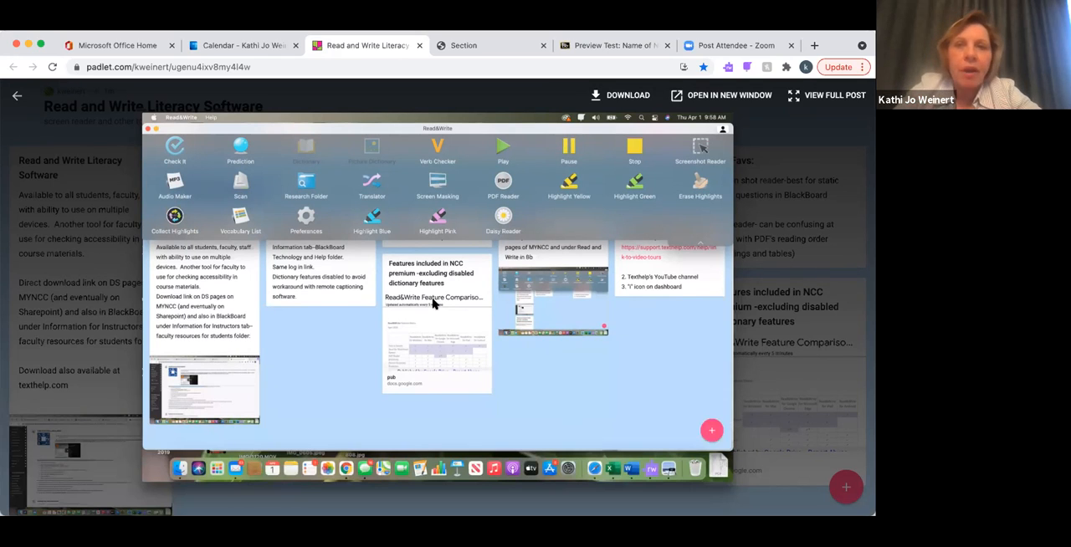
pyautogui.moveTo(301, 266)
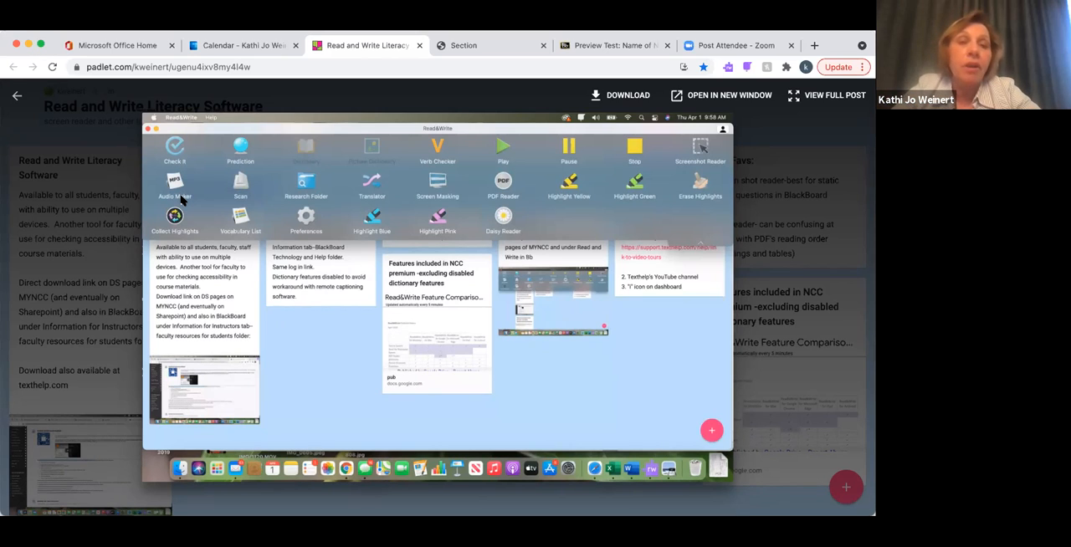
pyautogui.moveTo(385, 134)
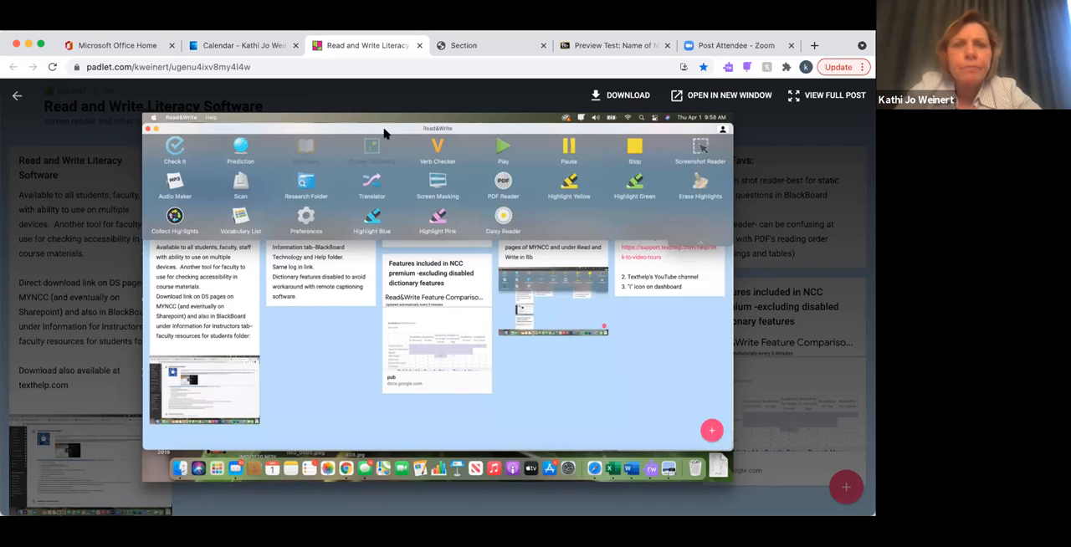
pyautogui.moveTo(506, 191)
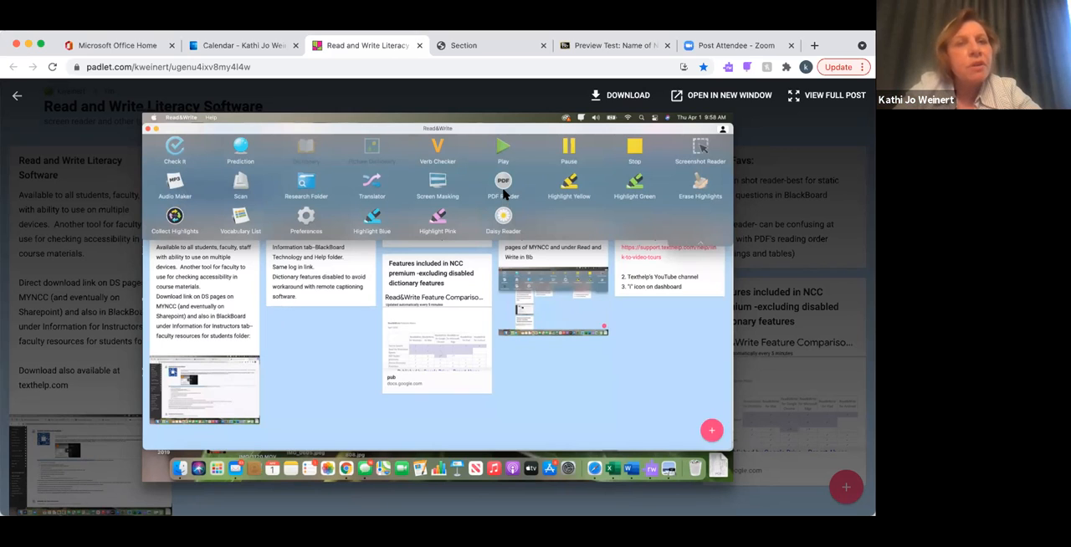
pyautogui.moveTo(308, 142)
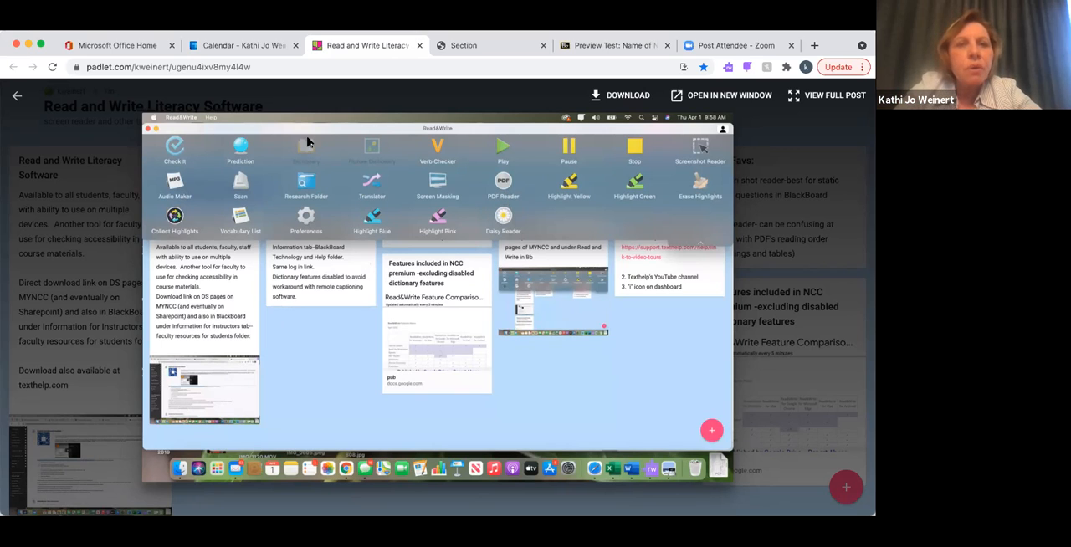
pyautogui.moveTo(292, 136)
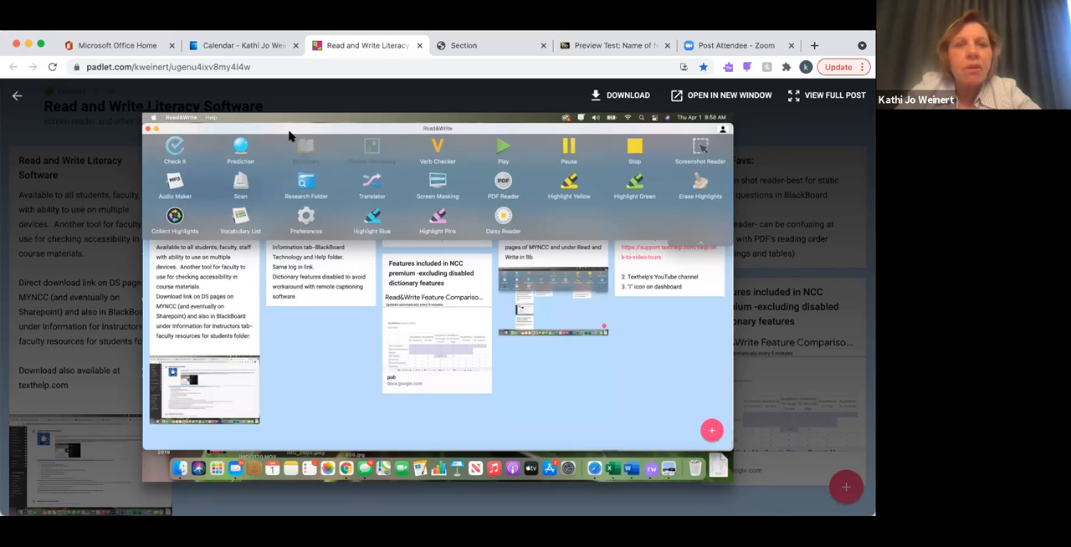
pyautogui.moveTo(271, 177)
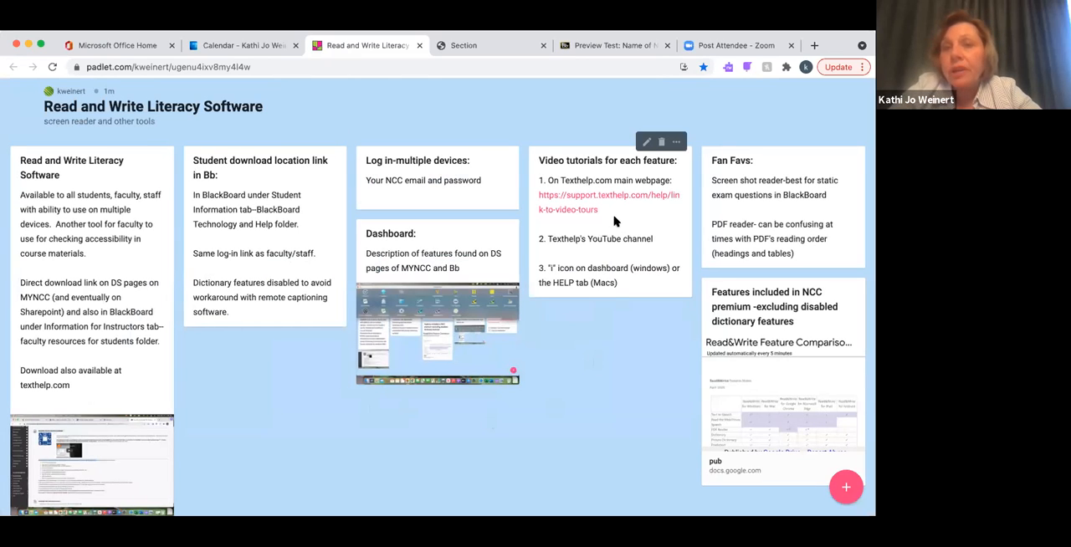
pyautogui.moveTo(611, 217)
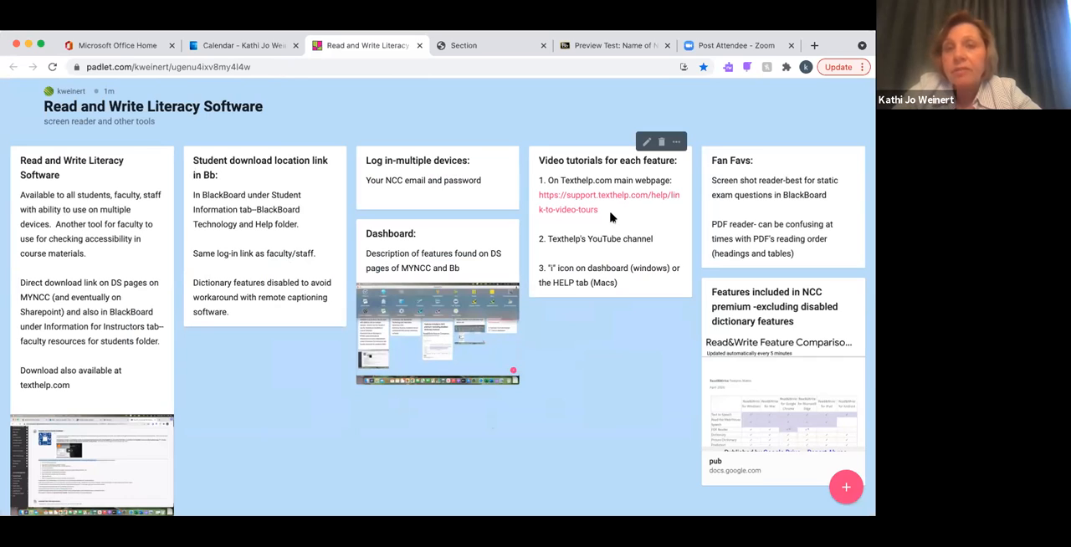
pyautogui.moveTo(611, 228)
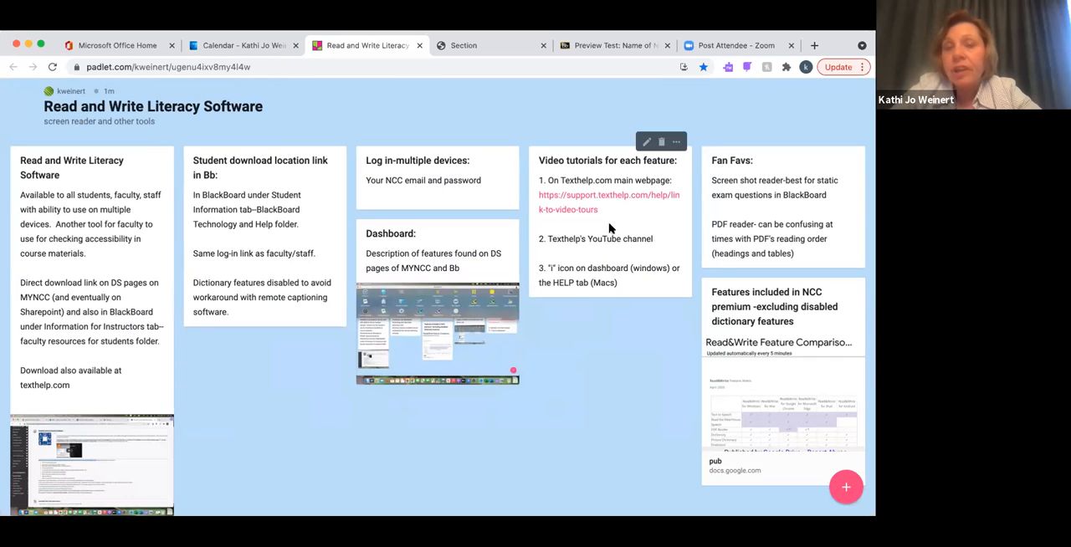
pyautogui.moveTo(593, 264)
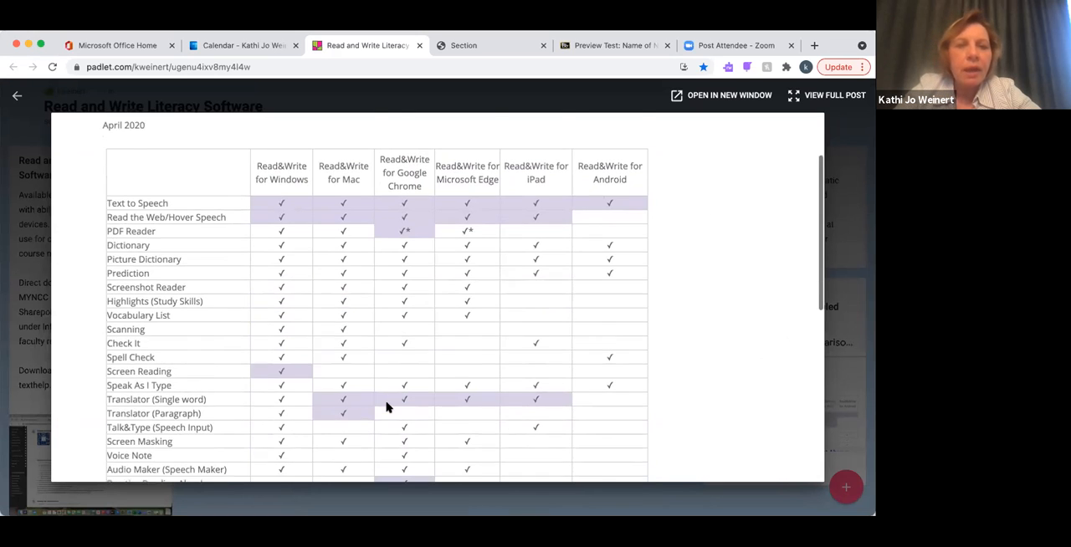
pyautogui.scroll(-3)
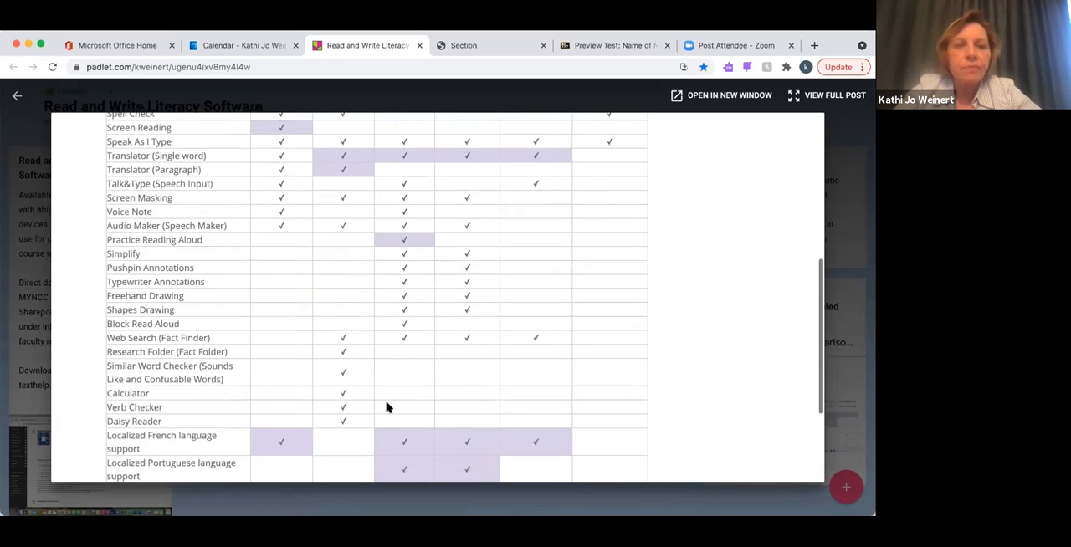
pyautogui.scroll(-3)
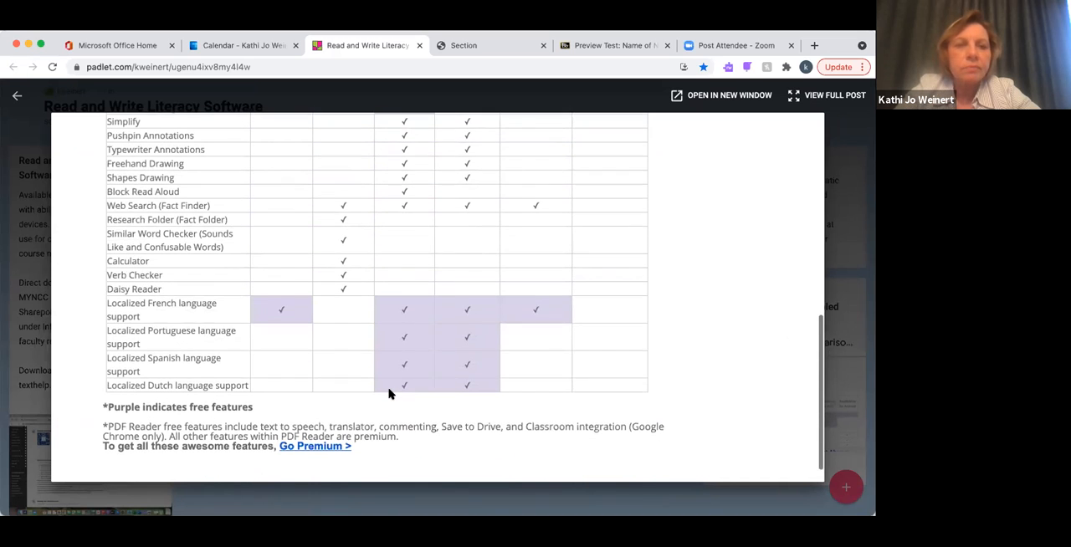
pyautogui.scroll(3)
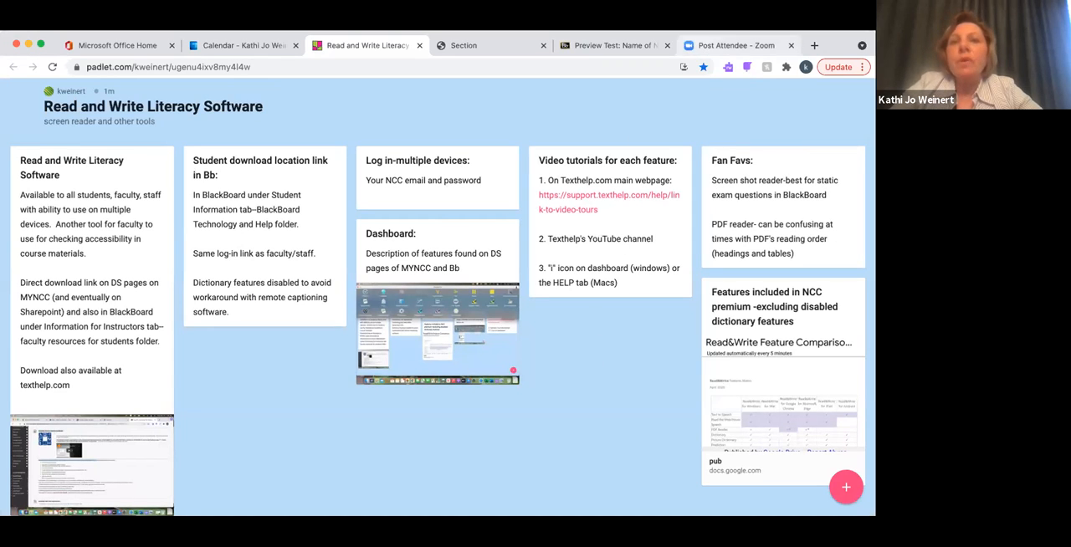
pyautogui.moveTo(616, 45)
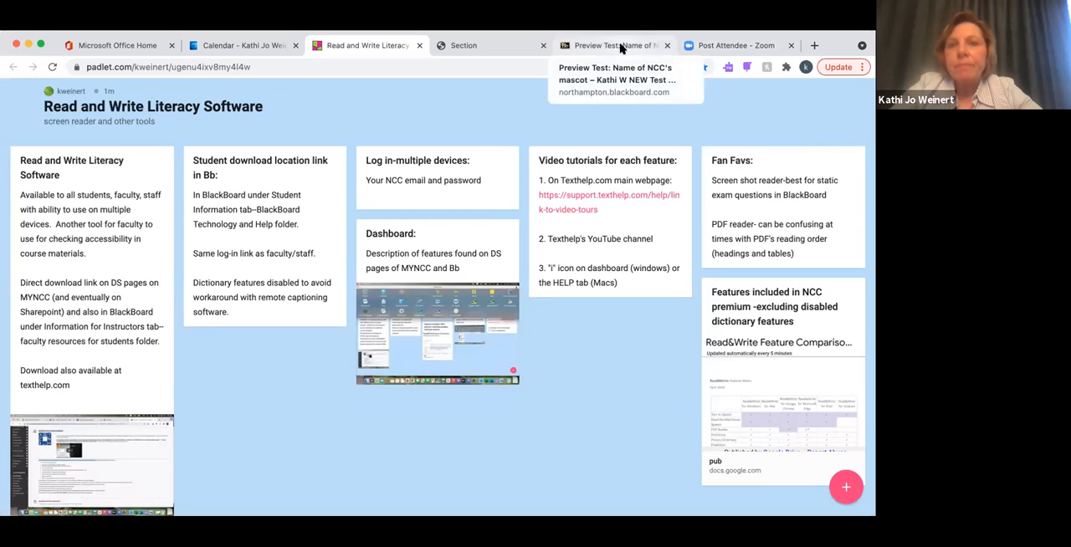
# - Answer Sam Spartan on the NCC's mascot preview test and submit it
pyautogui.click(616, 45)
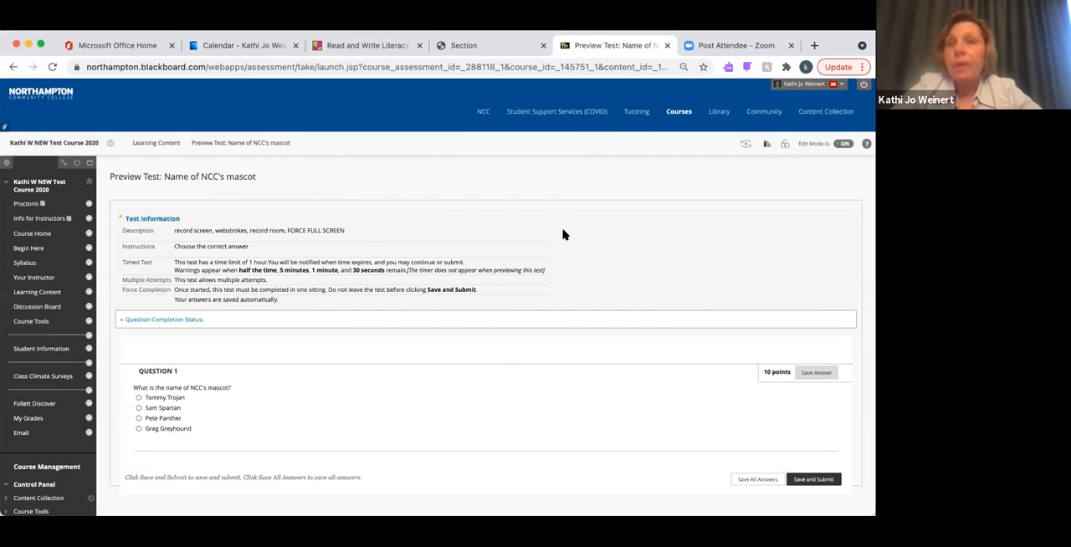
pyautogui.moveTo(112, 365)
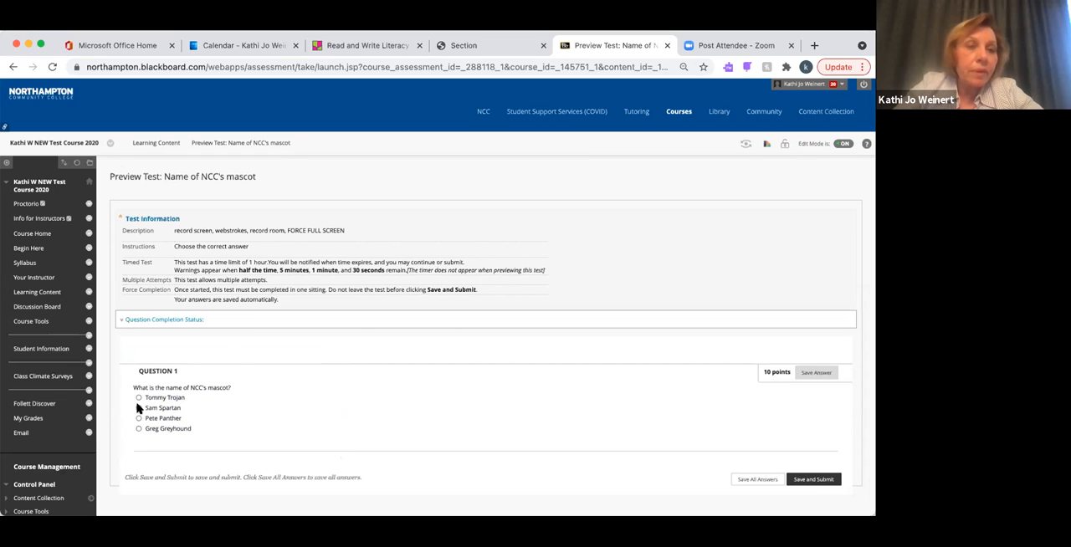
pyautogui.click(151, 408)
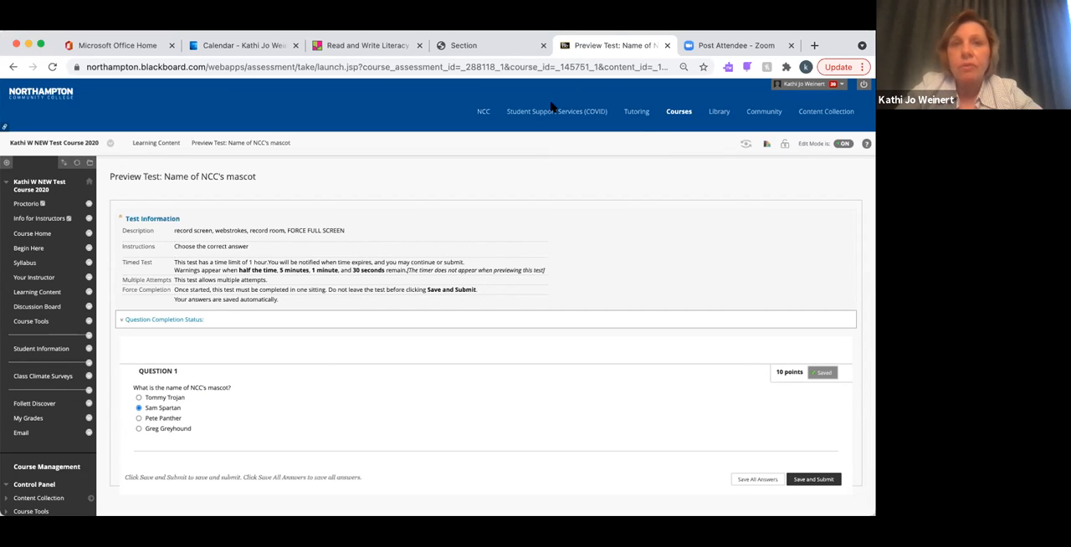
pyautogui.click(814, 479)
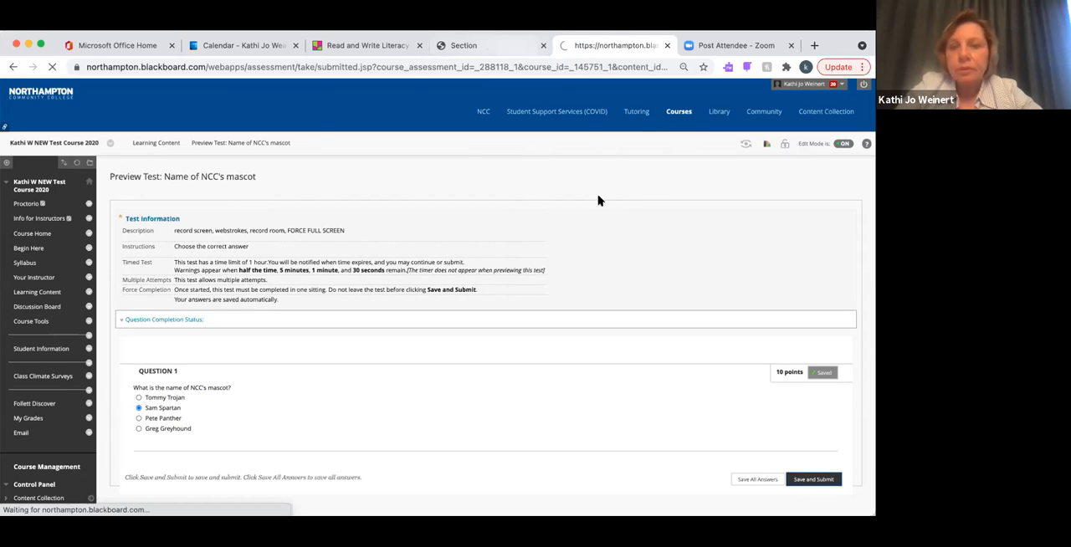
# - Confirm the mascot test submission and return to the desktop with the Read&Write toolbar
pyautogui.click(814, 479)
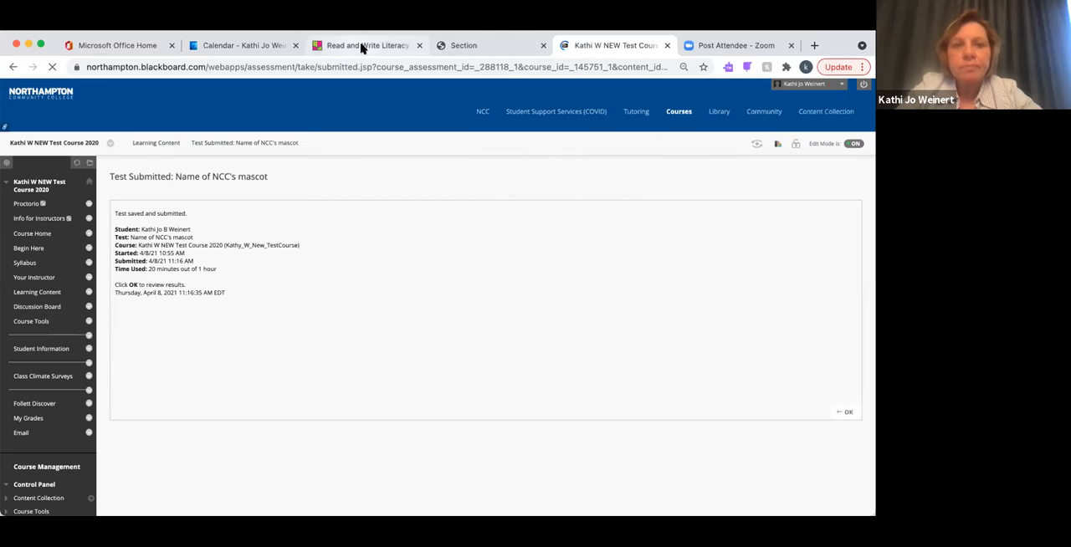
pyautogui.click(365, 45)
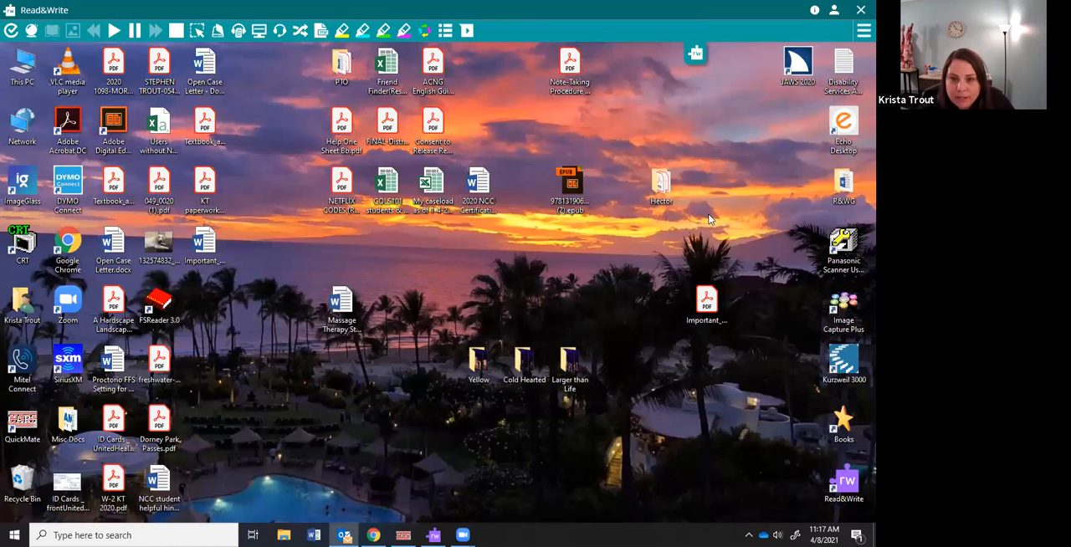
pyautogui.moveTo(511, 37)
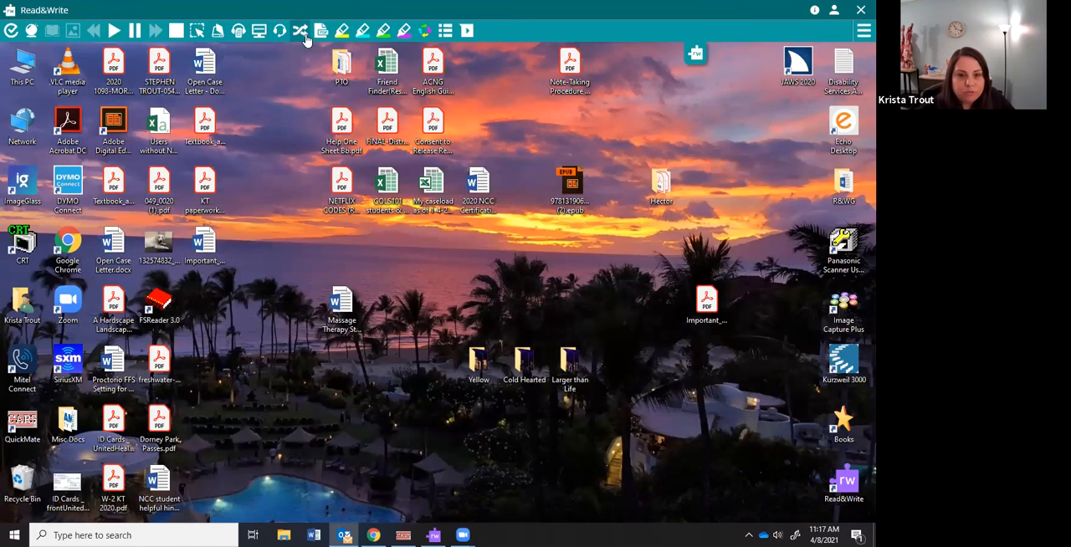
pyautogui.moveTo(320, 30)
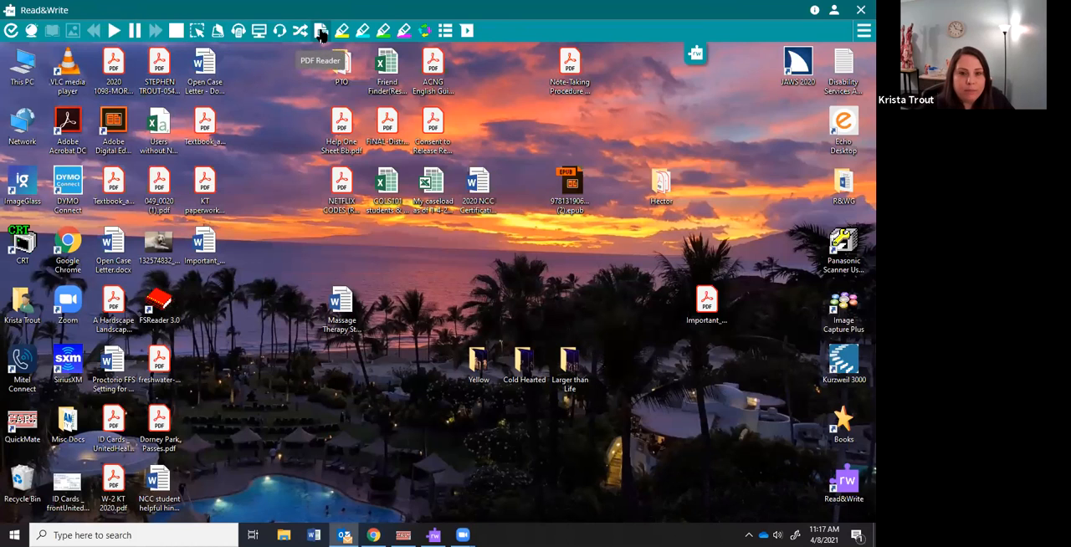
# - Load Important_Dates_PDF_2.pdf from the Desktop into Read&Write's PDF Reader, maximized
pyautogui.click(322, 30)
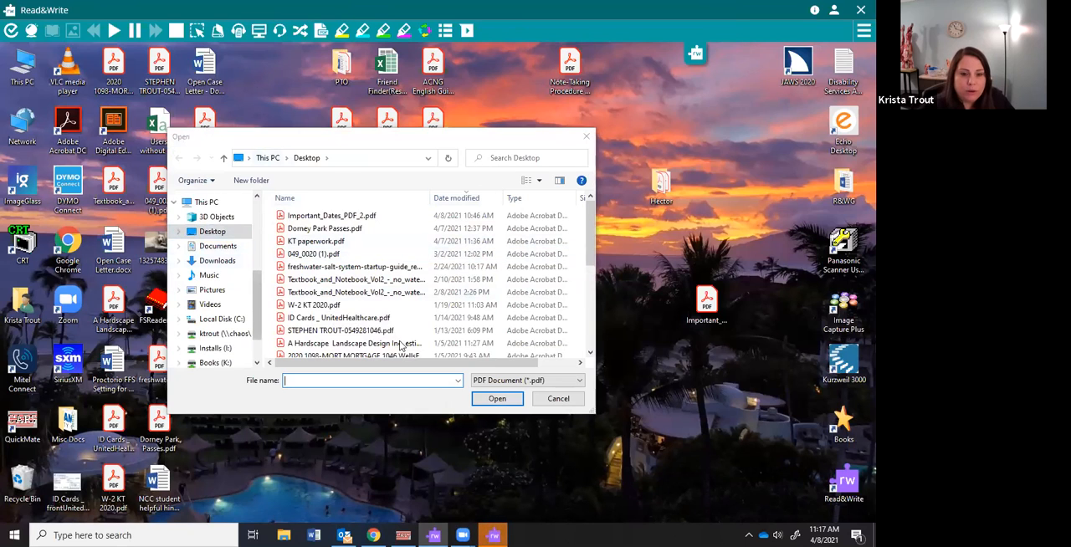
pyautogui.moveTo(333, 215)
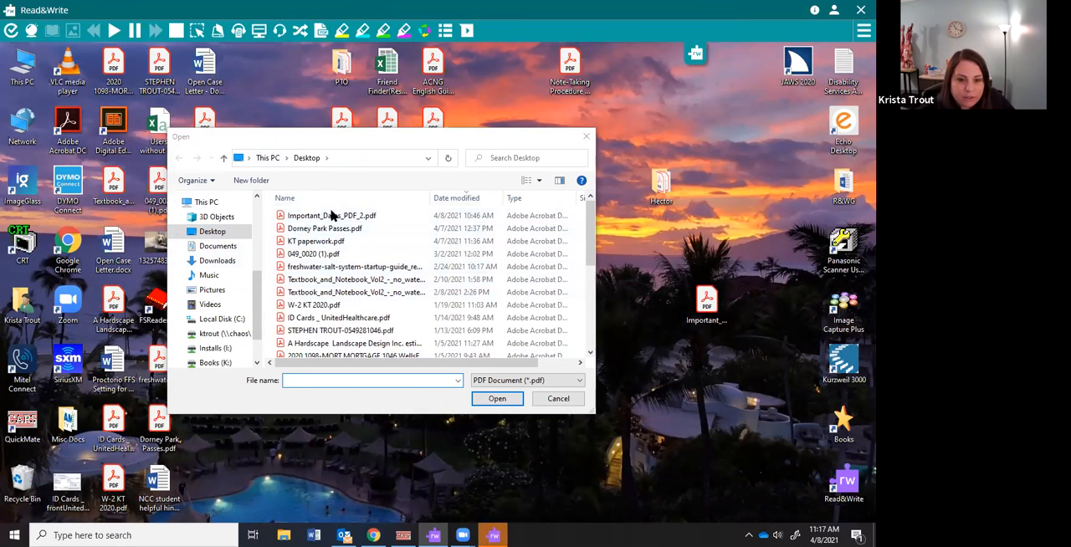
pyautogui.click(558, 399)
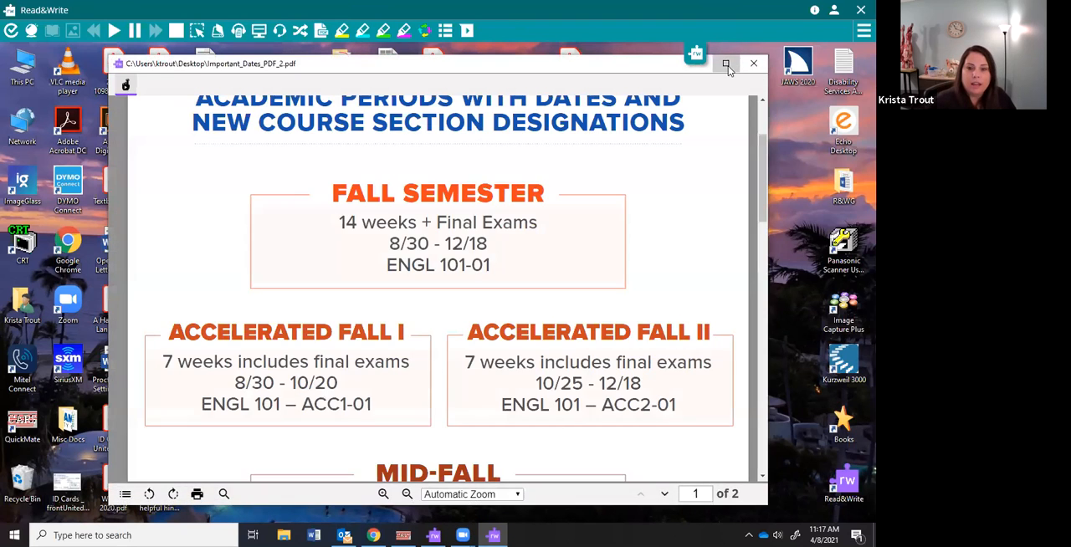
pyautogui.click(726, 64)
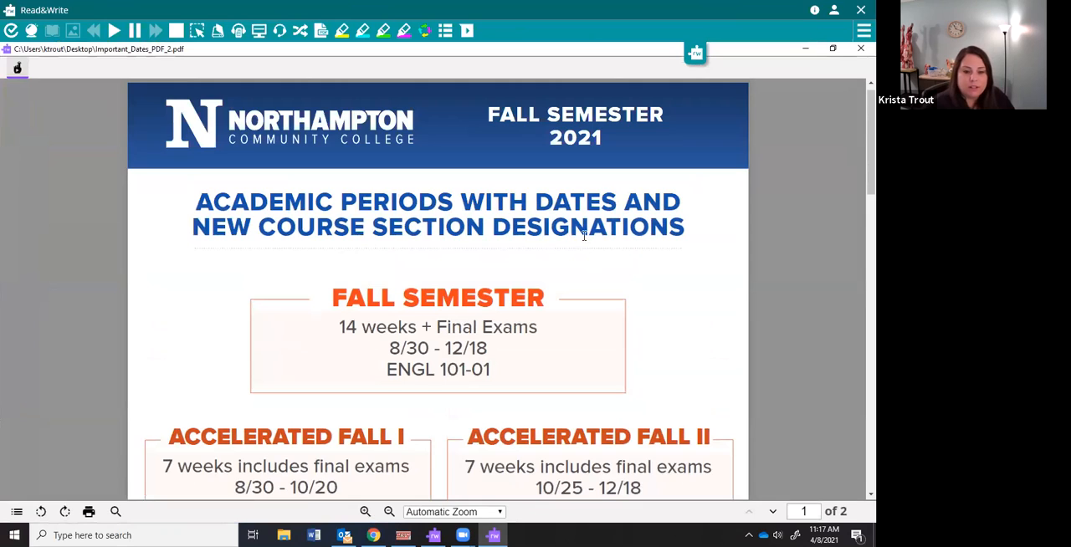
pyautogui.scroll(-3)
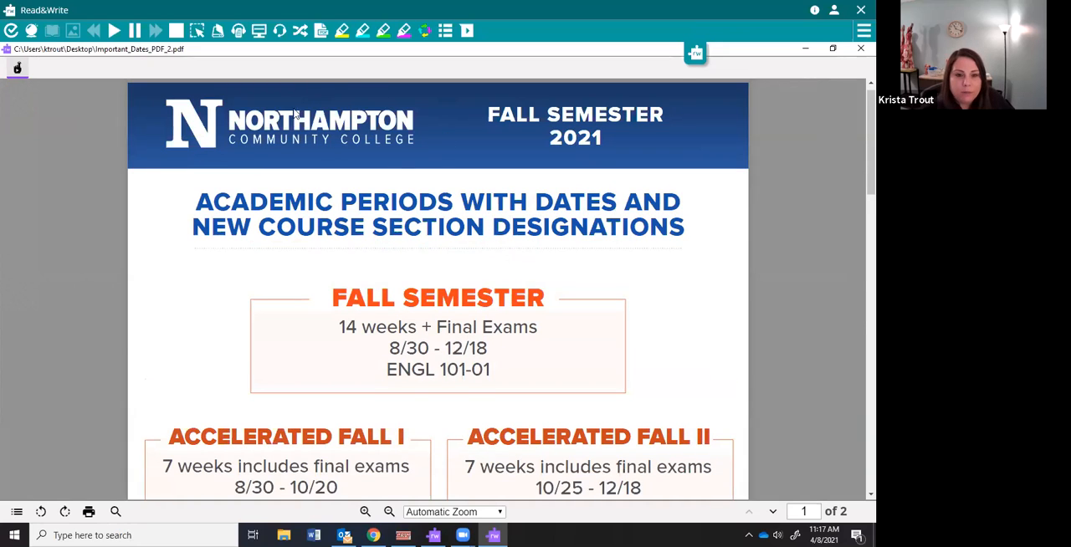
pyautogui.moveTo(265, 87)
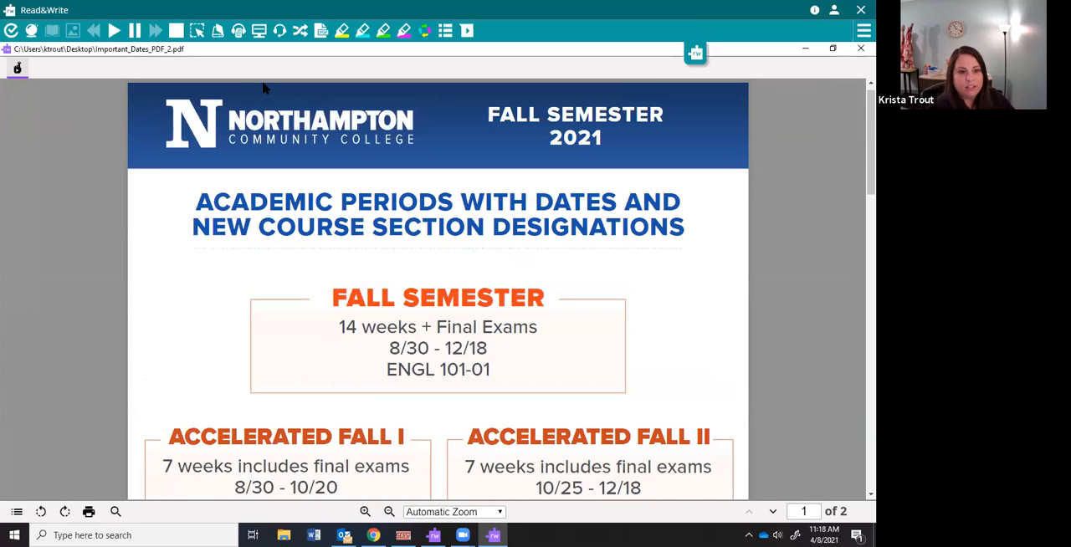
pyautogui.moveTo(499, 163)
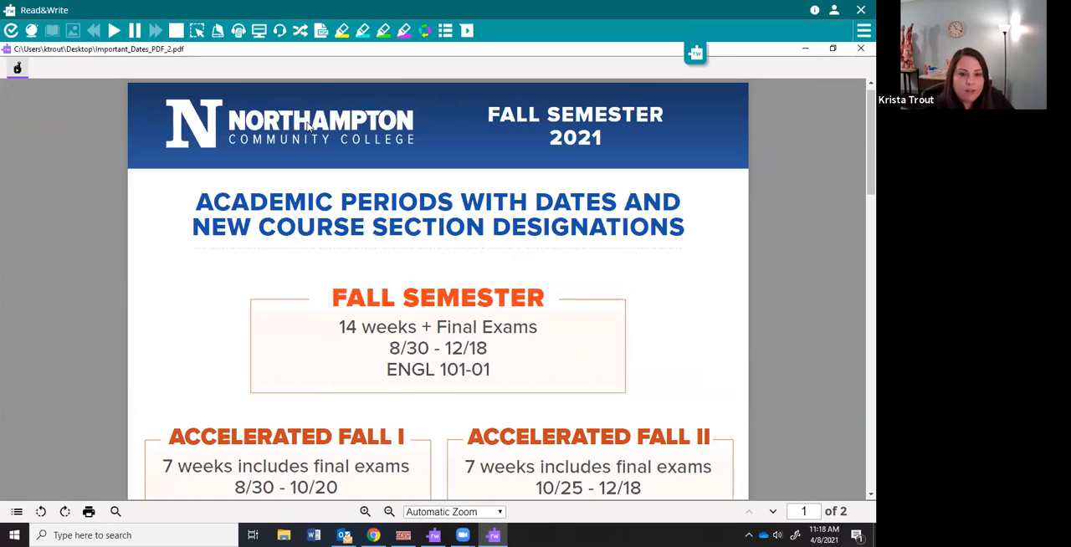
pyautogui.moveTo(189, 214)
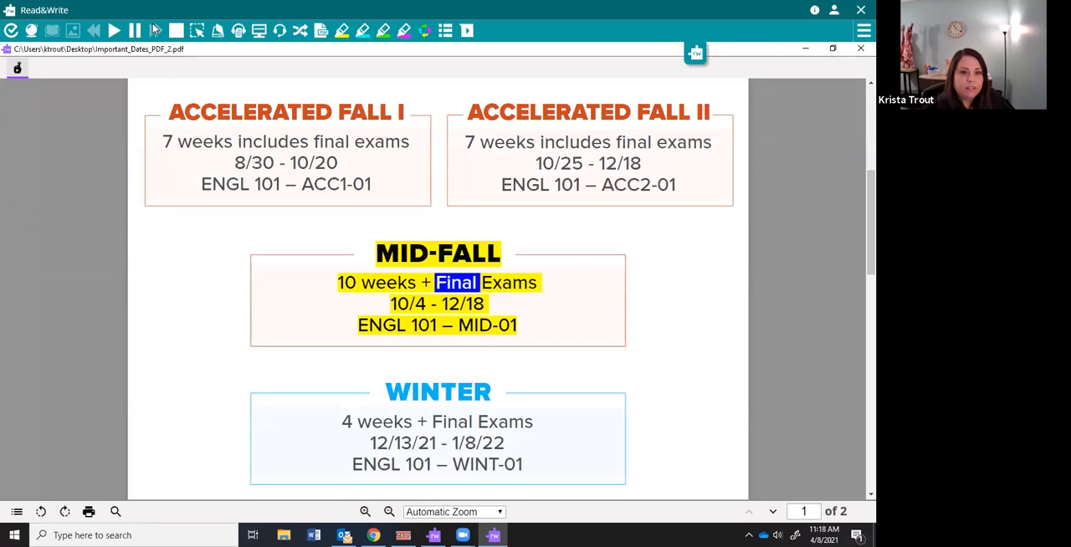
pyautogui.moveTo(139, 30)
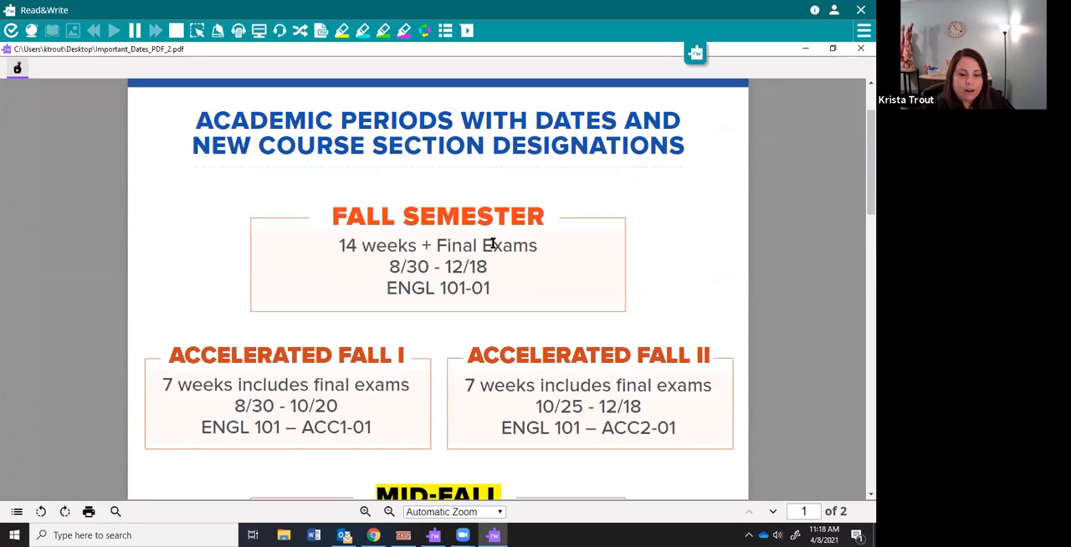
pyautogui.moveTo(486, 204)
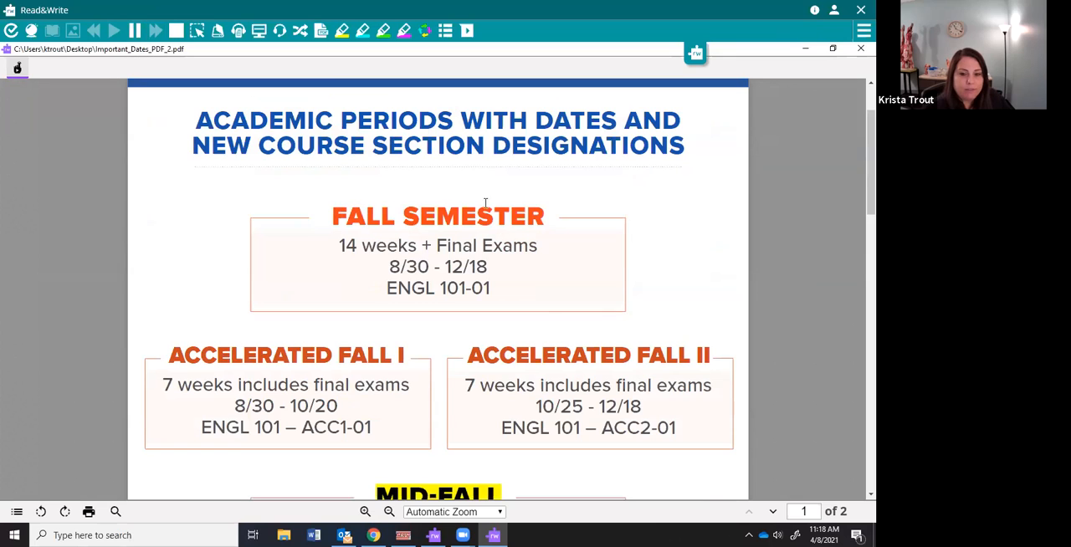
# - Scroll down to the Mid-Fall section of the dates PDF
pyautogui.scroll(-3)
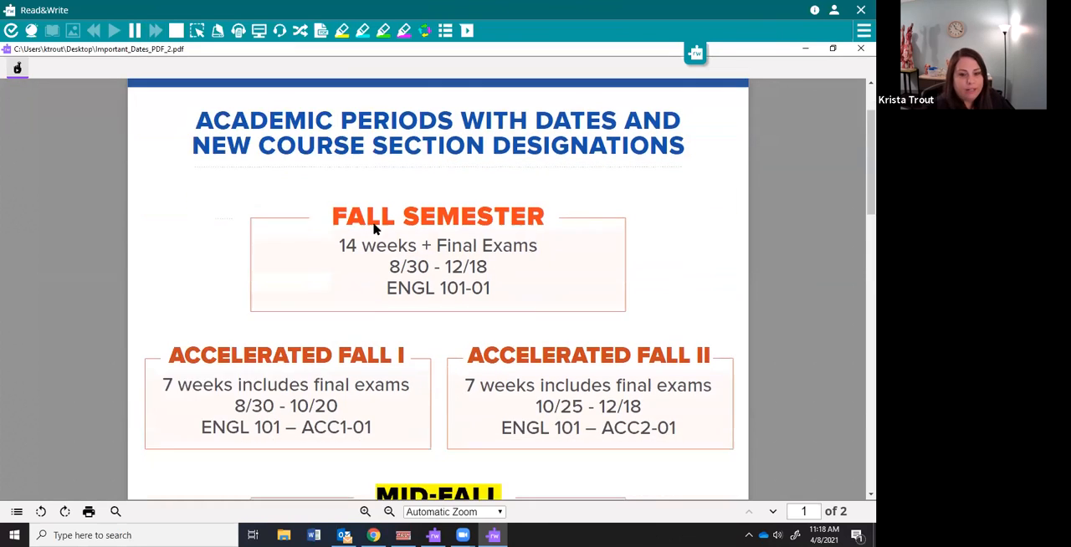
pyautogui.moveTo(395, 377)
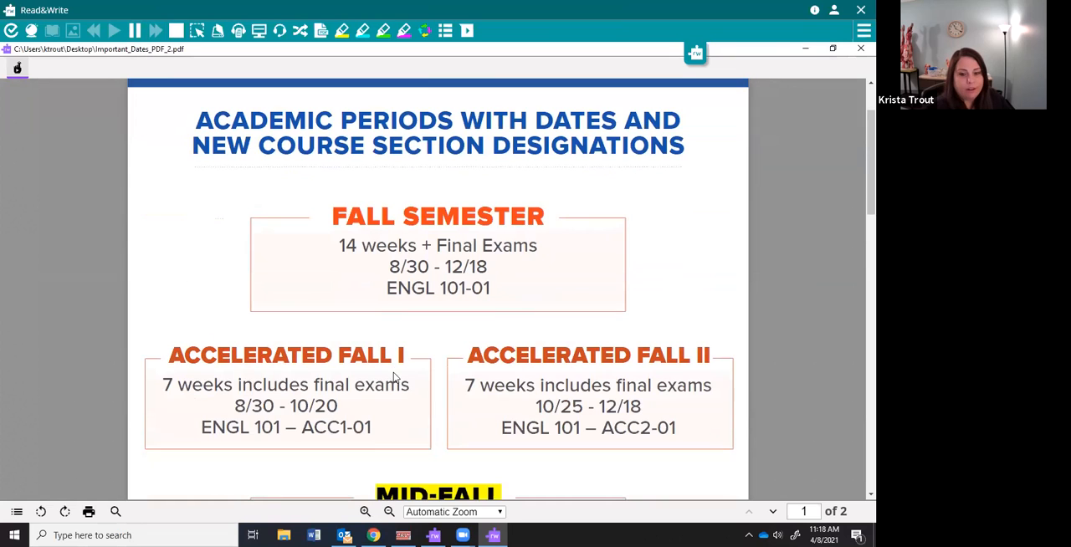
pyautogui.scroll(-3)
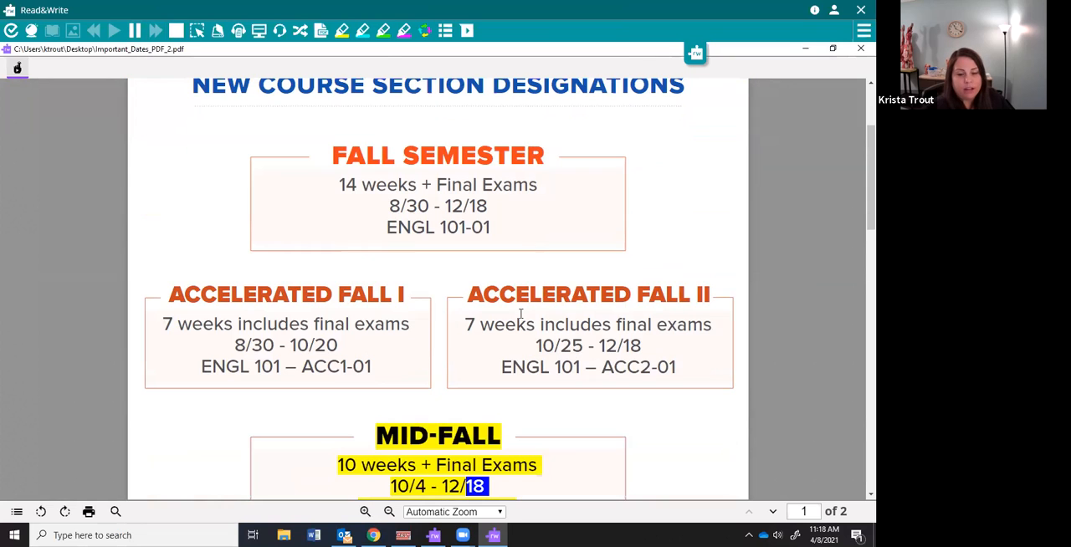
pyautogui.moveTo(713, 324)
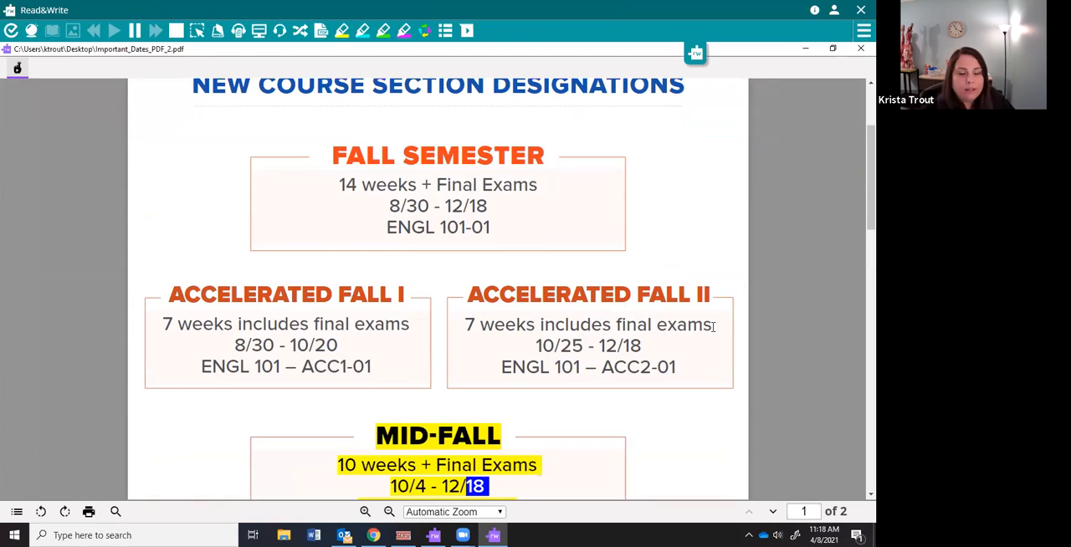
pyautogui.moveTo(494, 194)
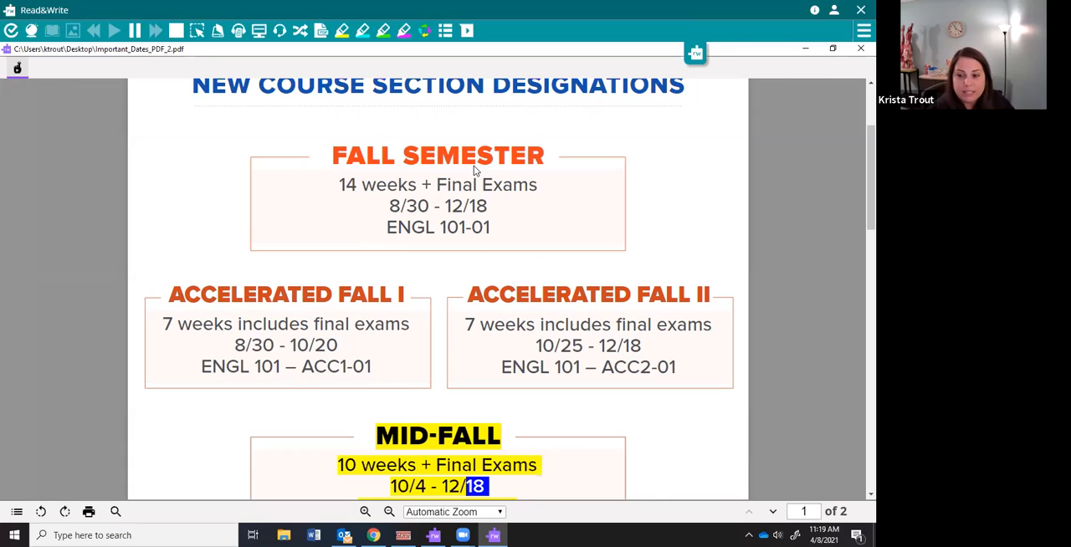
pyautogui.moveTo(576, 110)
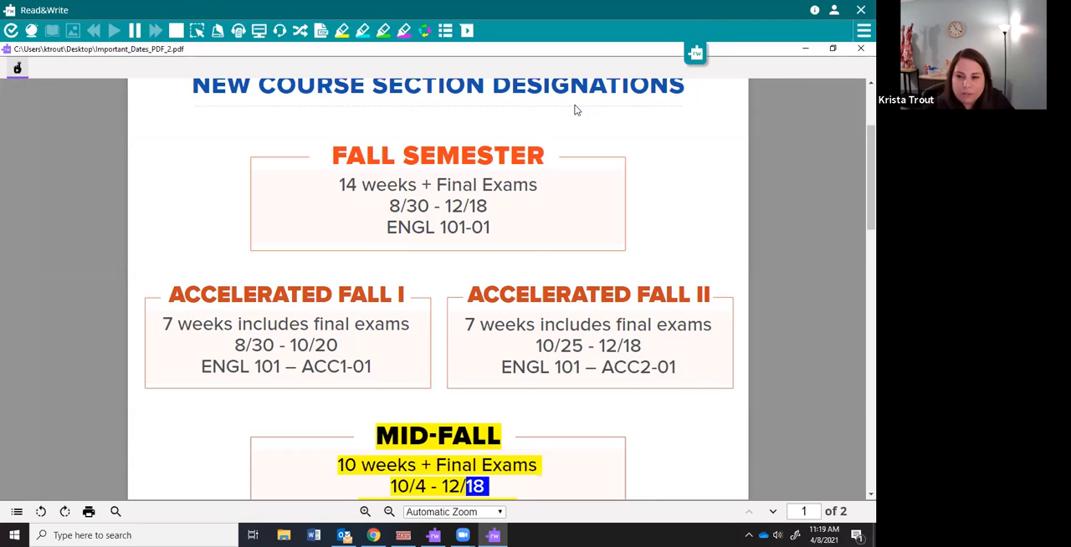
pyautogui.moveTo(790, 80)
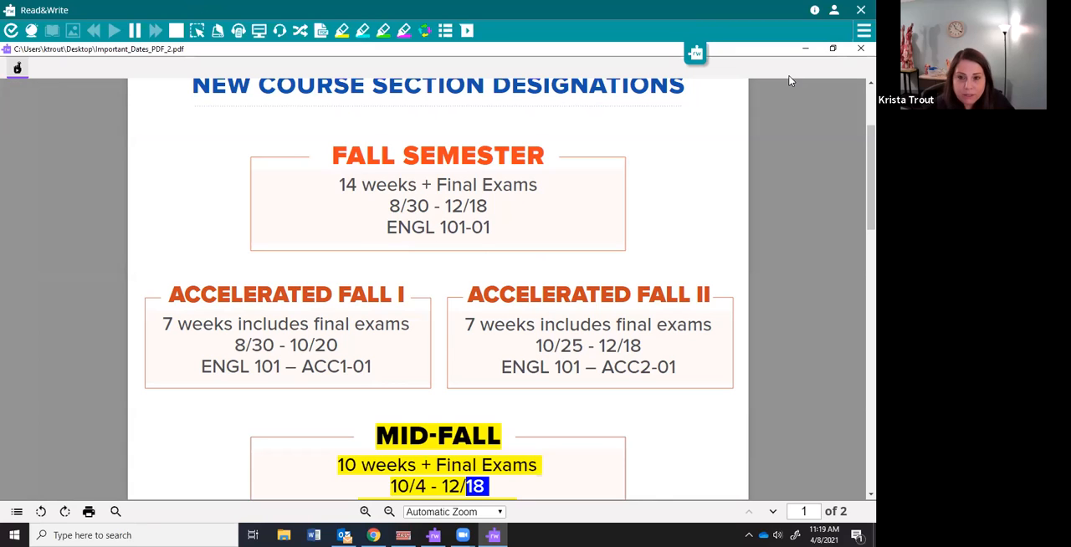
pyautogui.moveTo(459, 342)
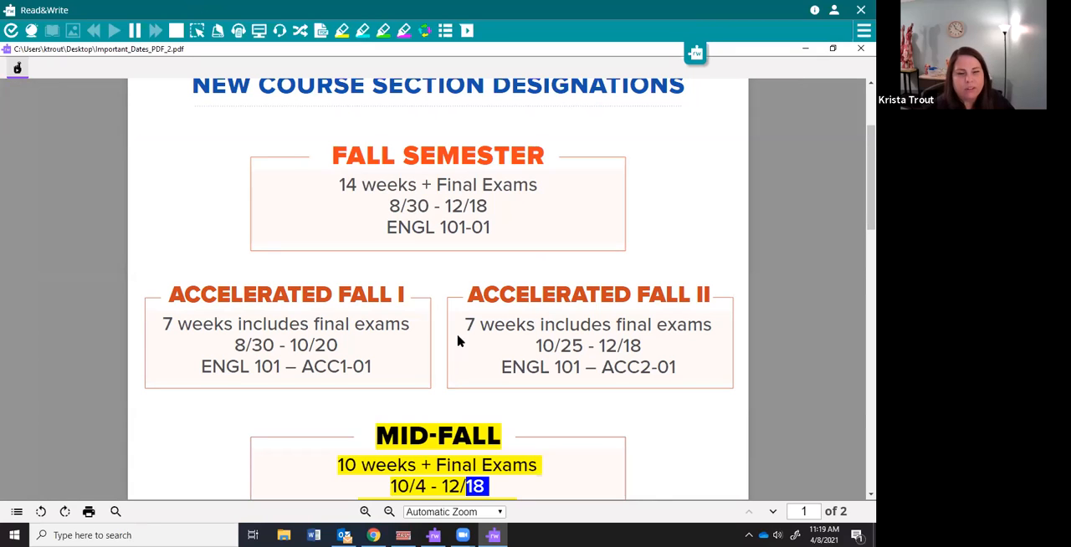
pyautogui.moveTo(459, 154)
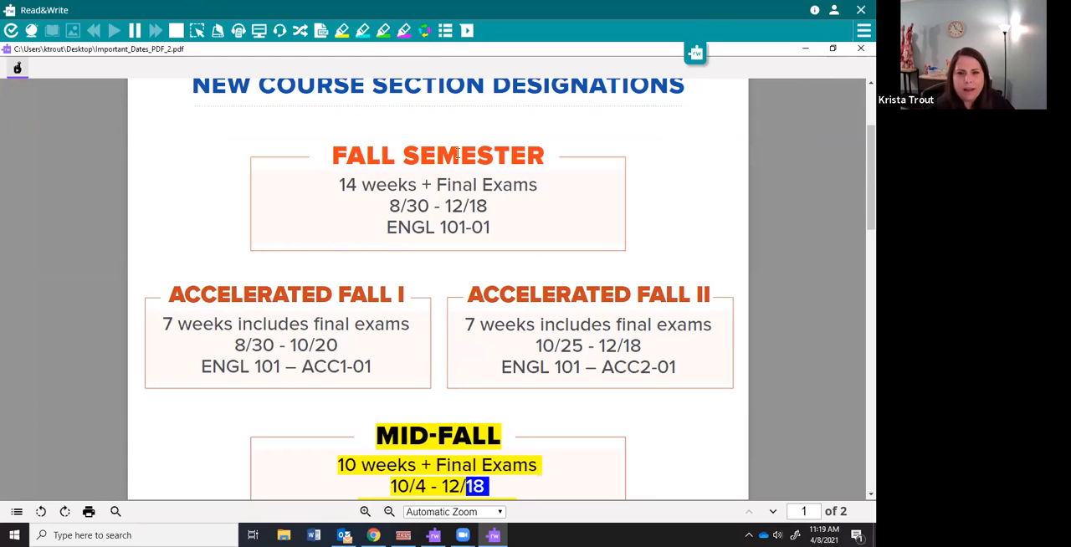
pyautogui.moveTo(548, 58)
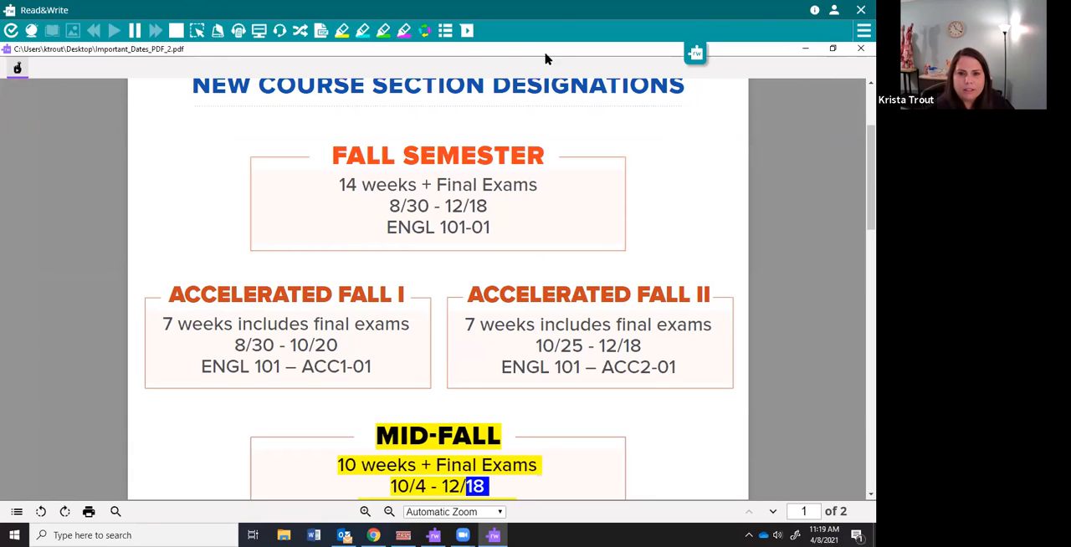
pyautogui.moveTo(613, 392)
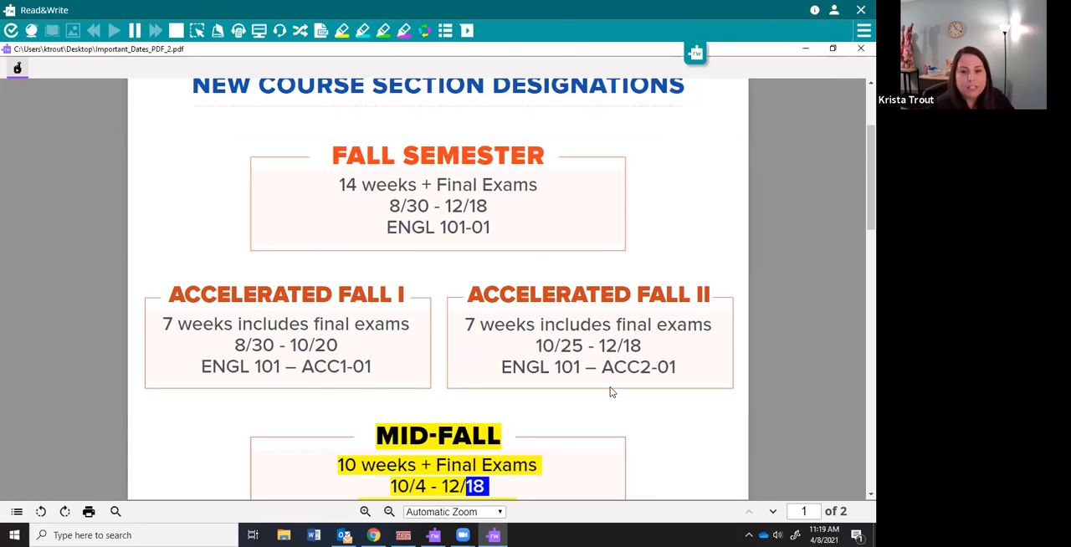
pyautogui.moveTo(462, 185)
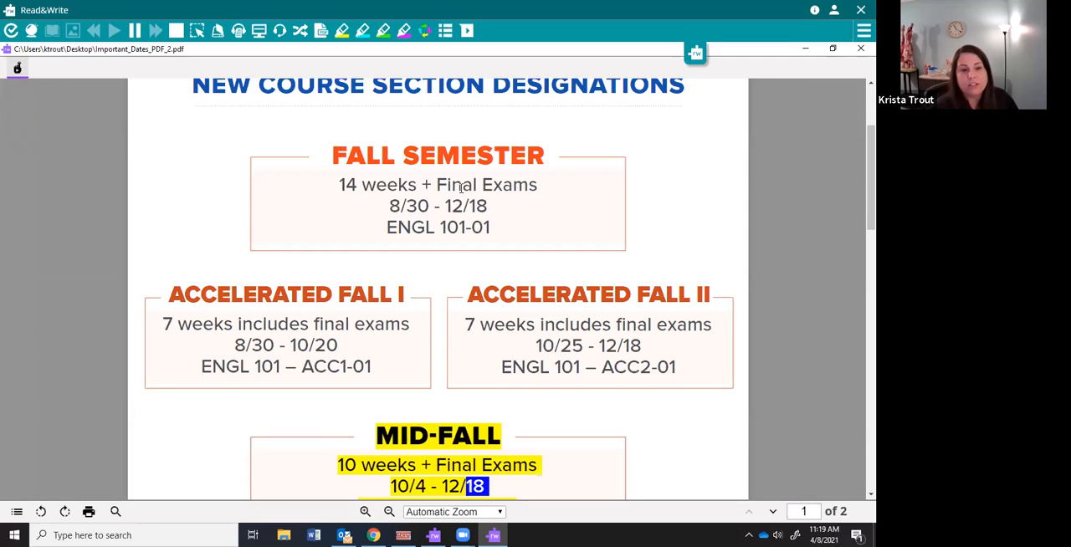
# - Scroll through the Fall Semester 2021 dates PDF
pyautogui.scroll(-3)
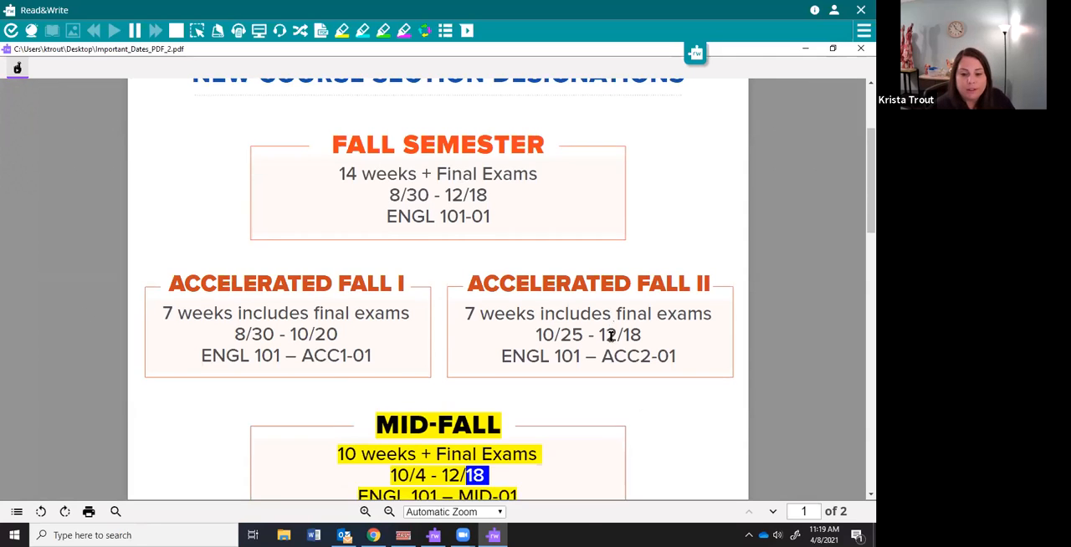
pyautogui.scroll(-3)
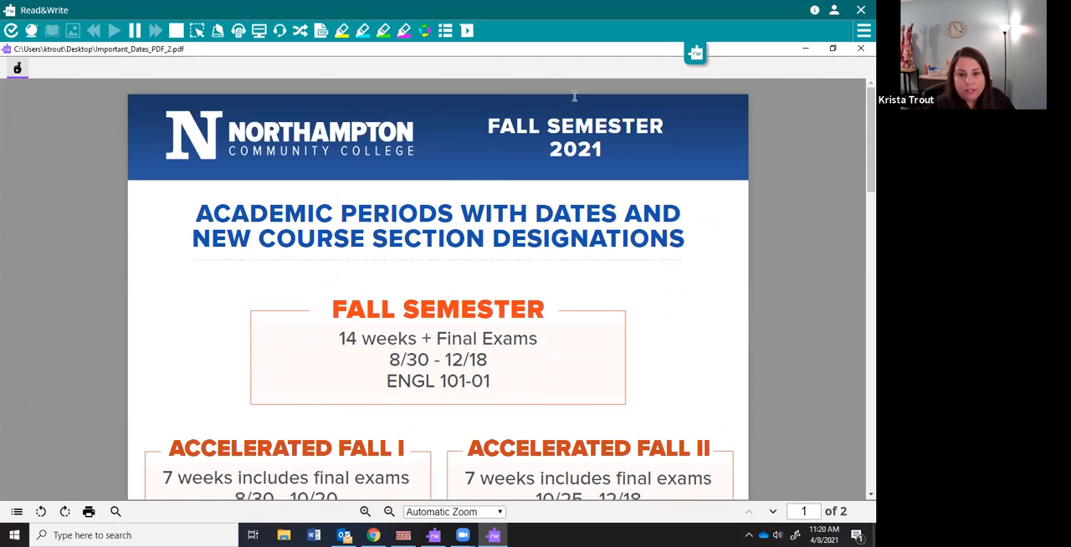
pyautogui.moveTo(584, 288)
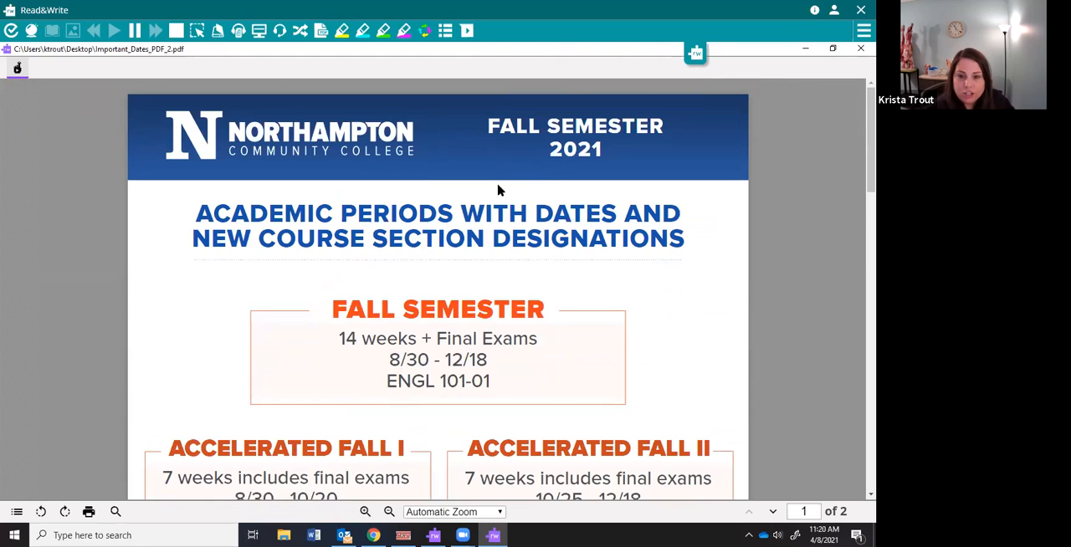
pyautogui.moveTo(754, 77)
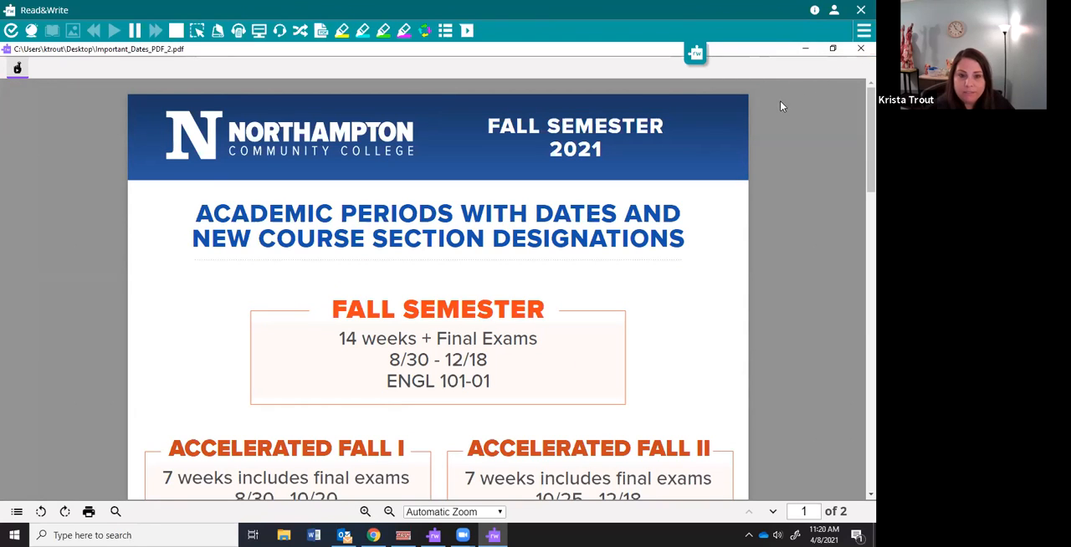
pyautogui.moveTo(730, 97)
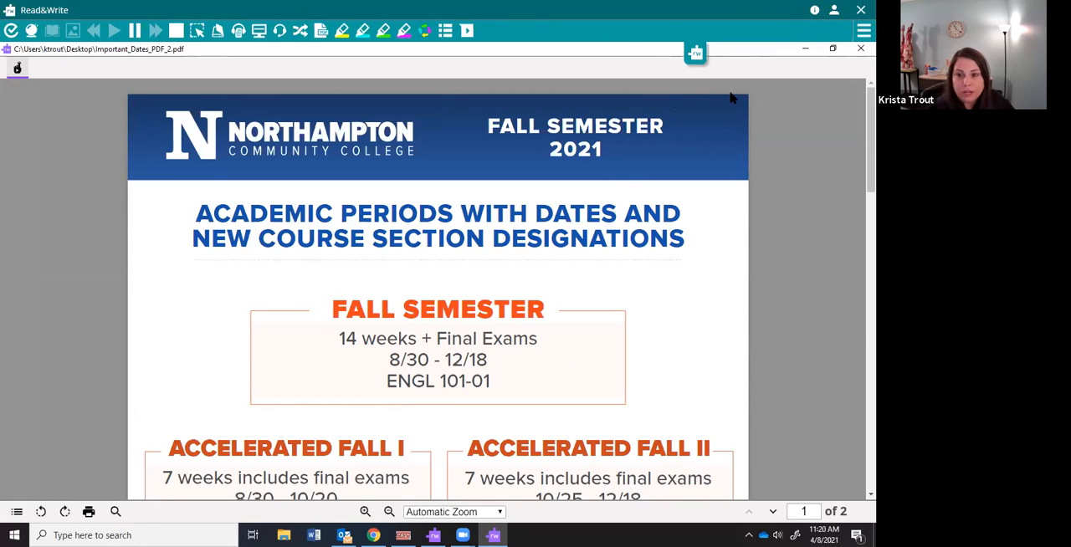
pyautogui.moveTo(862, 50)
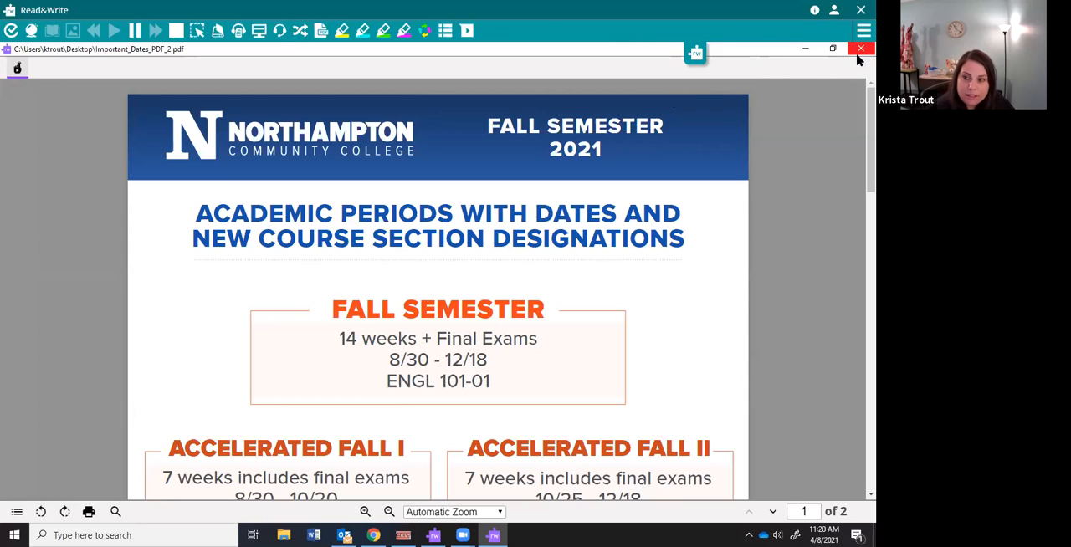
# - Close the PDF Reader and move Important_Dates_PDF_2.pdf to the desktop's centre
pyautogui.click(857, 49)
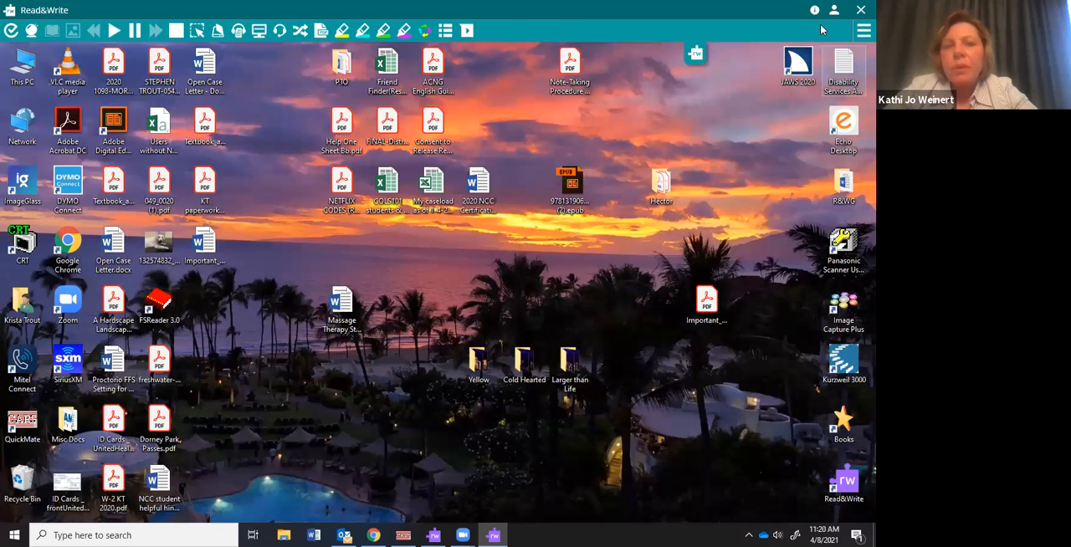
pyautogui.click(707, 303)
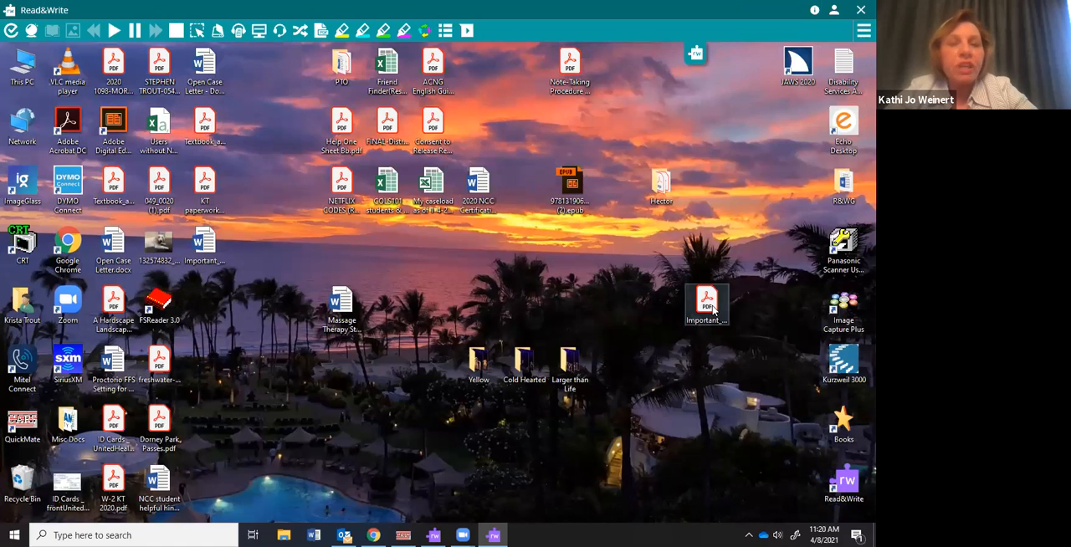
pyautogui.moveTo(707, 301); pyautogui.dragTo(295, 360)
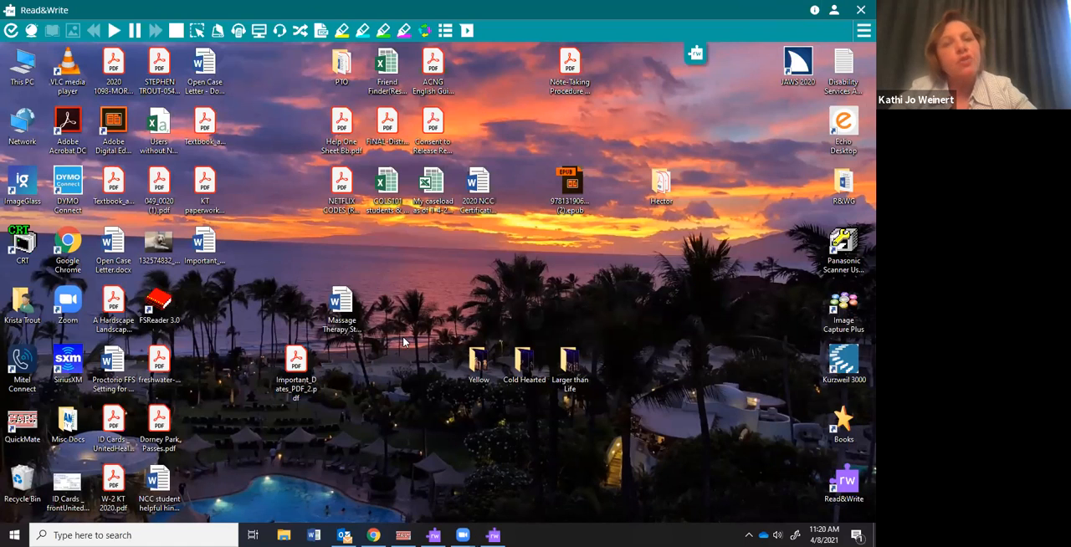
pyautogui.moveTo(398, 339)
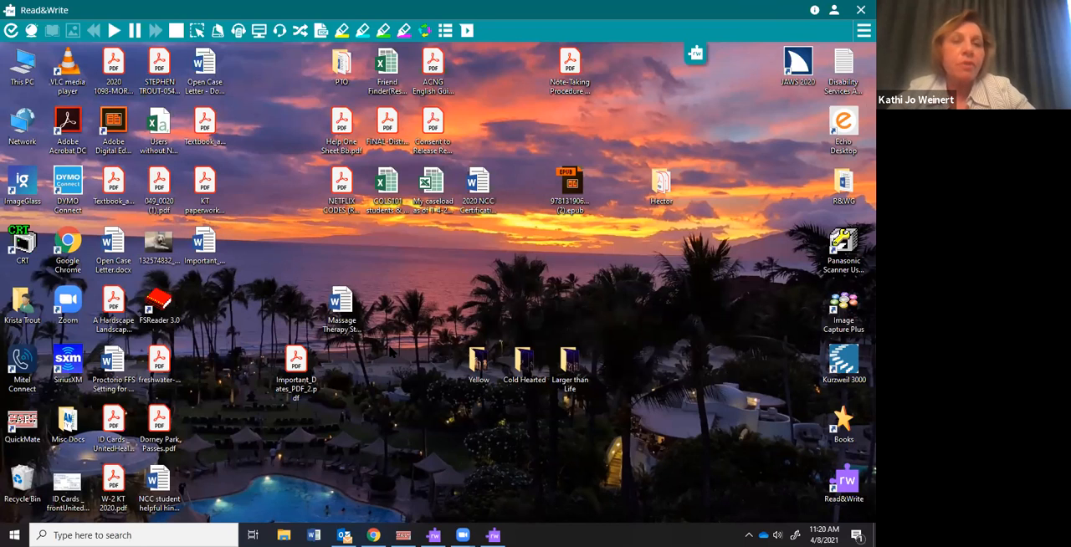
pyautogui.moveTo(375, 351)
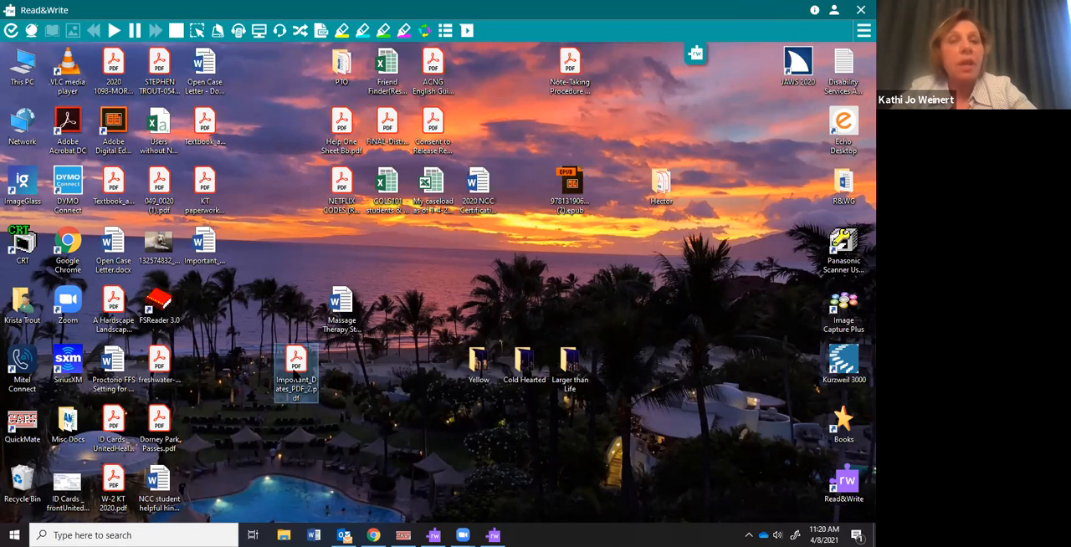
# - Open the dates PDF in Acrobat and export it as a Word Document
pyautogui.doubleClick(295, 358)
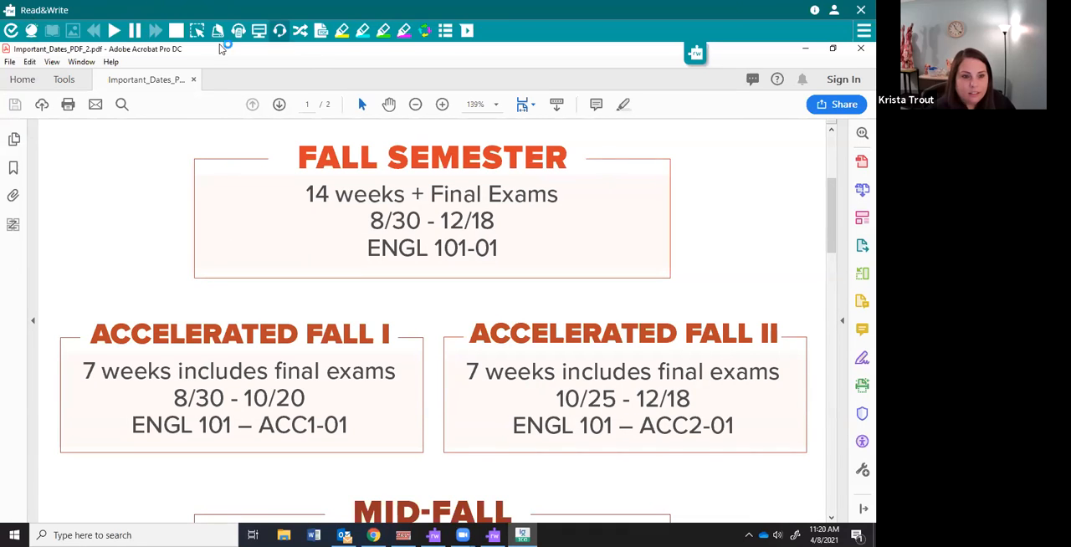
pyautogui.moveTo(238, 54)
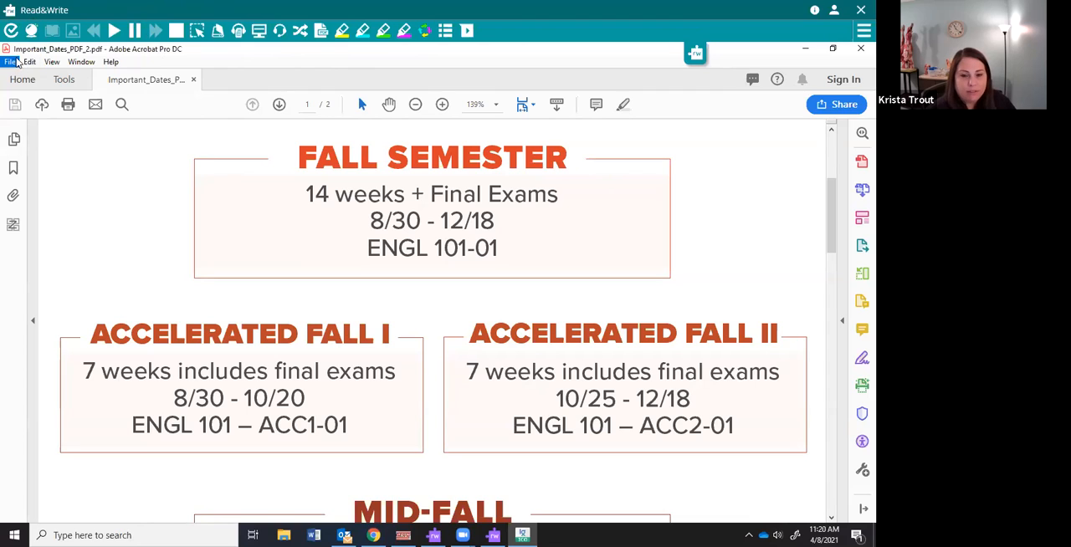
pyautogui.click(14, 62)
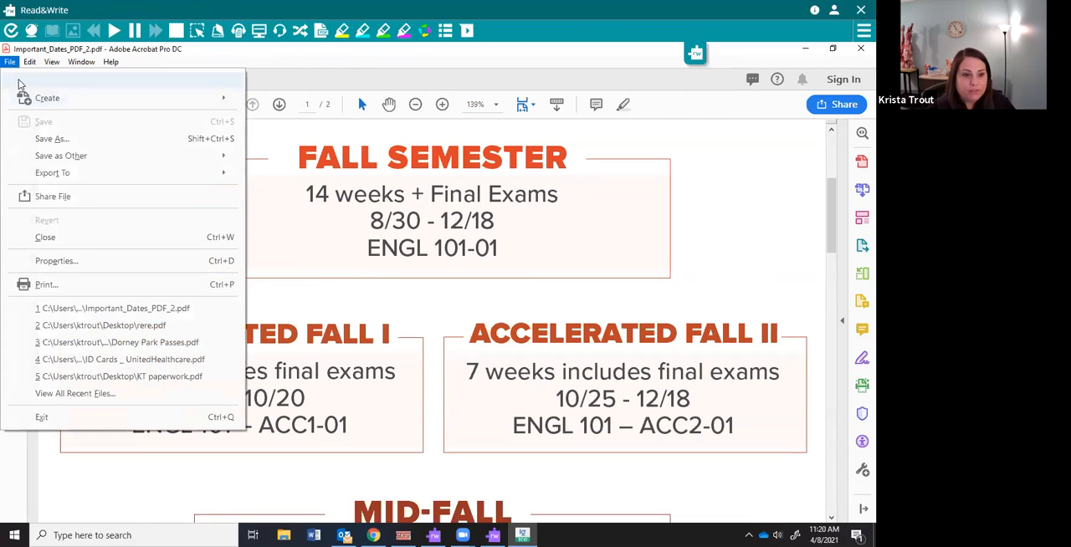
pyautogui.moveTo(61, 156)
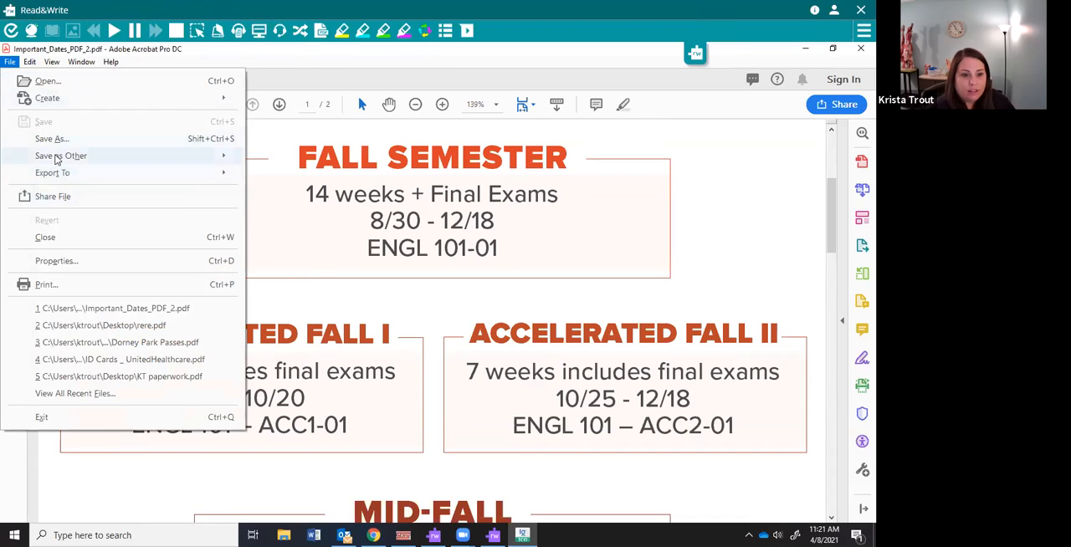
pyautogui.click(60, 156)
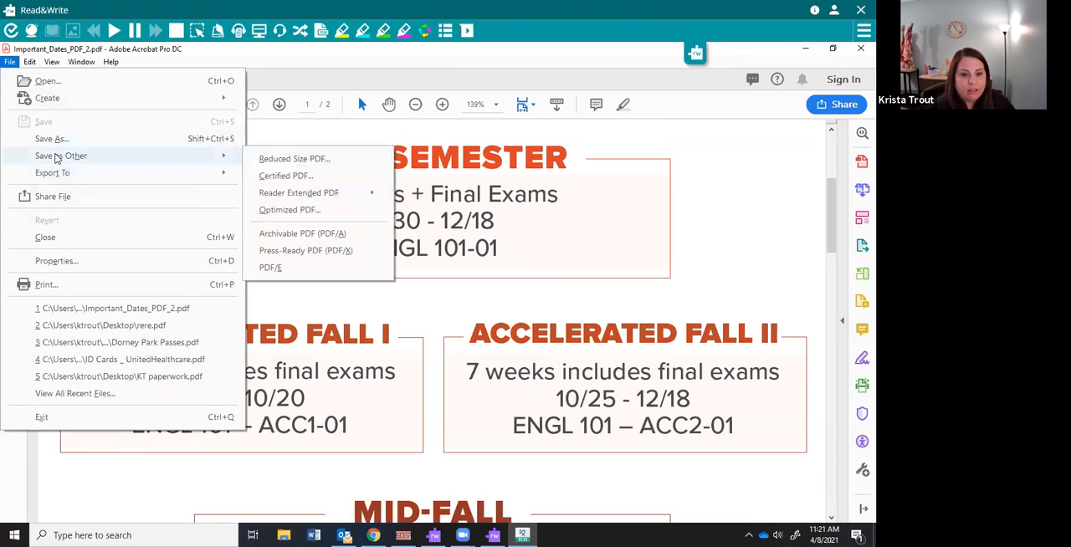
pyautogui.click(52, 173)
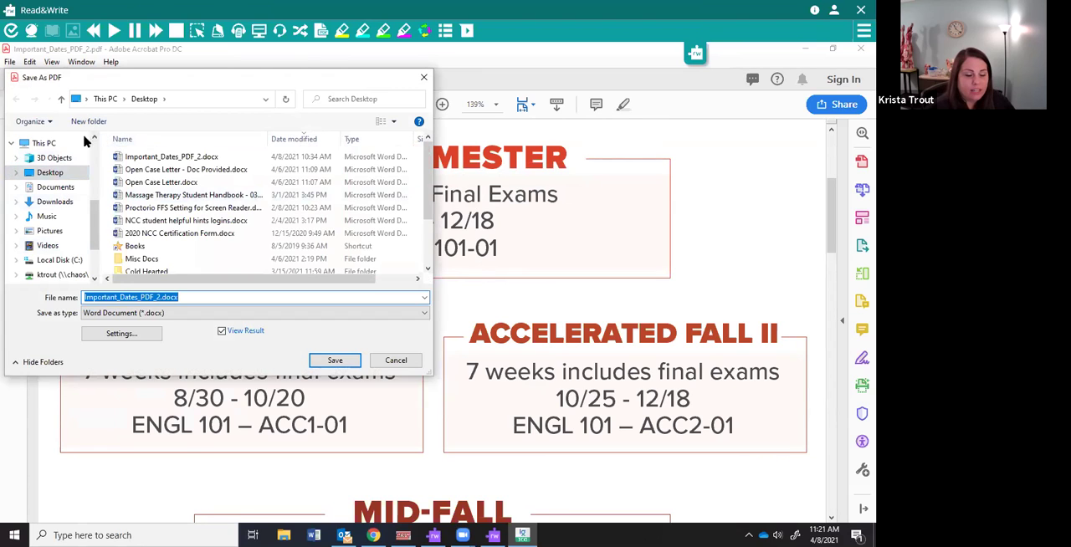
pyautogui.moveTo(304, 351)
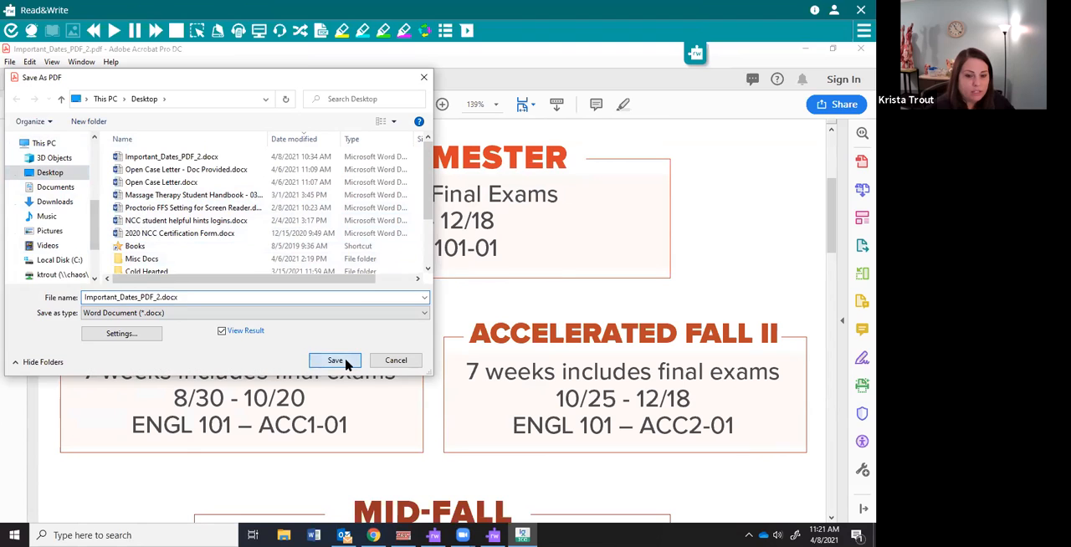
# - Save as Important_Dates_PDF_2.docx on the Desktop, replacing the existing copy
pyautogui.click(335, 362)
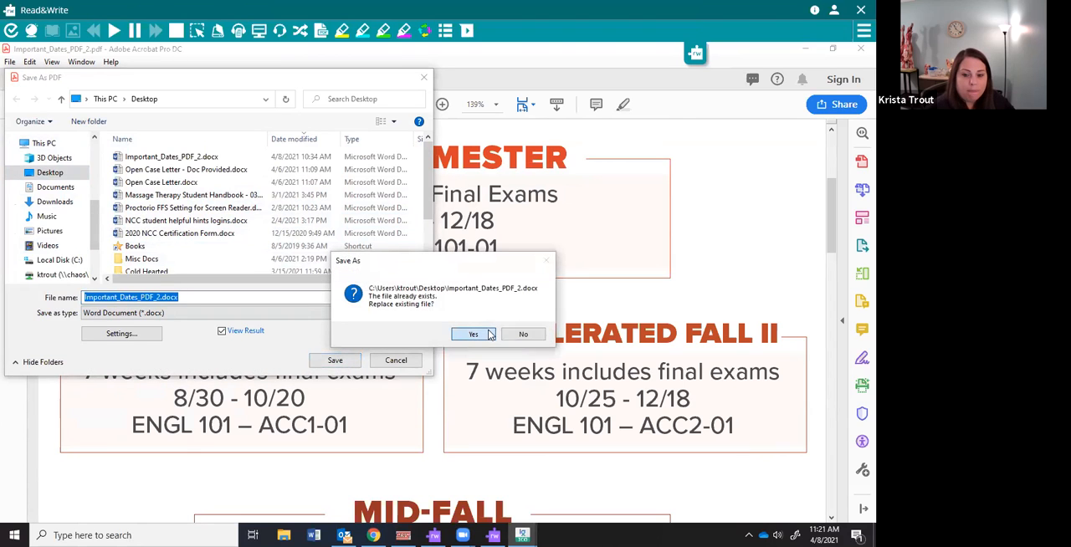
pyautogui.click(473, 335)
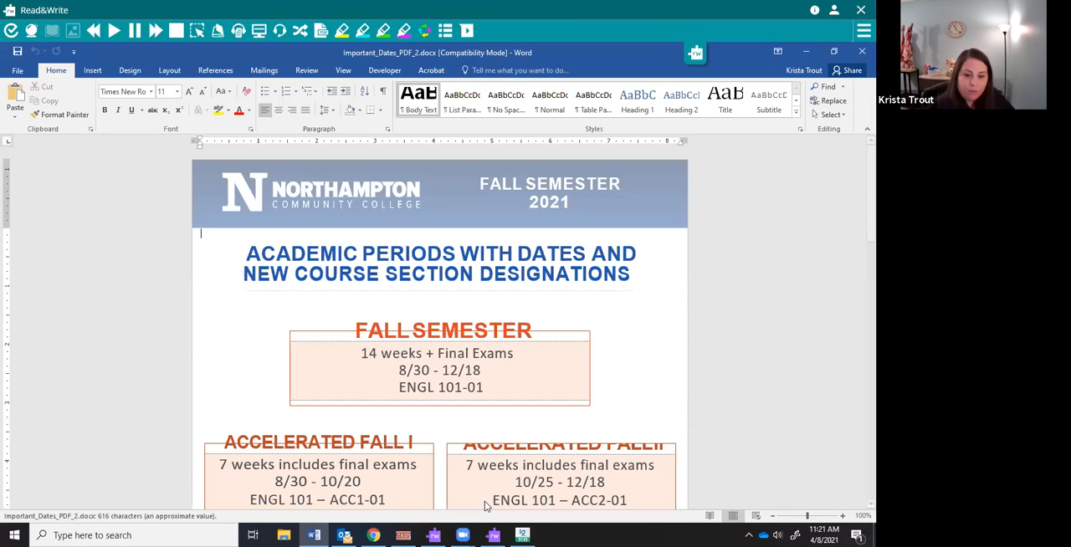
pyautogui.moveTo(449, 210)
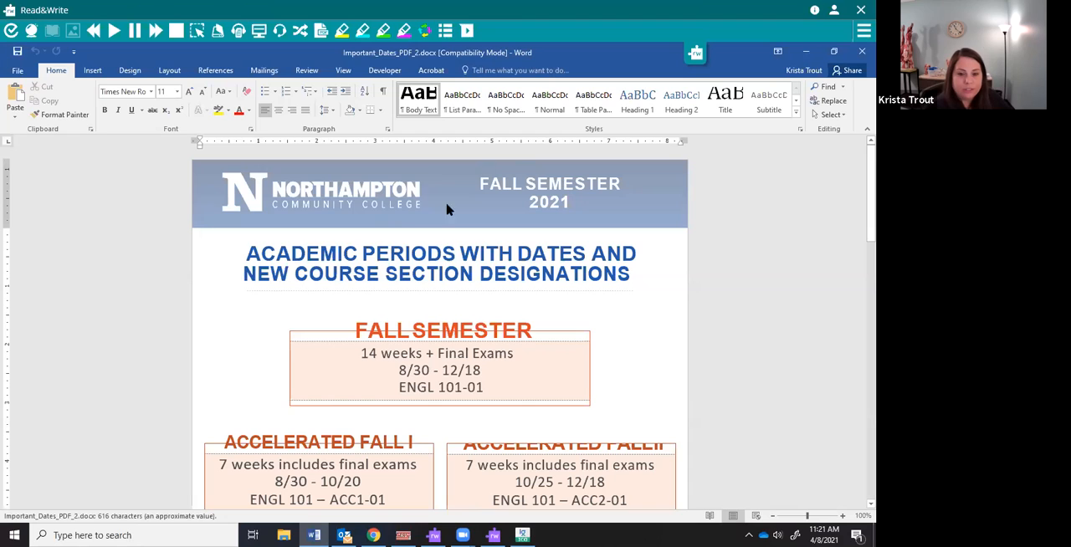
# - Scroll through both pages of the converted dates document in Word, then close it
pyautogui.click(558, 379)
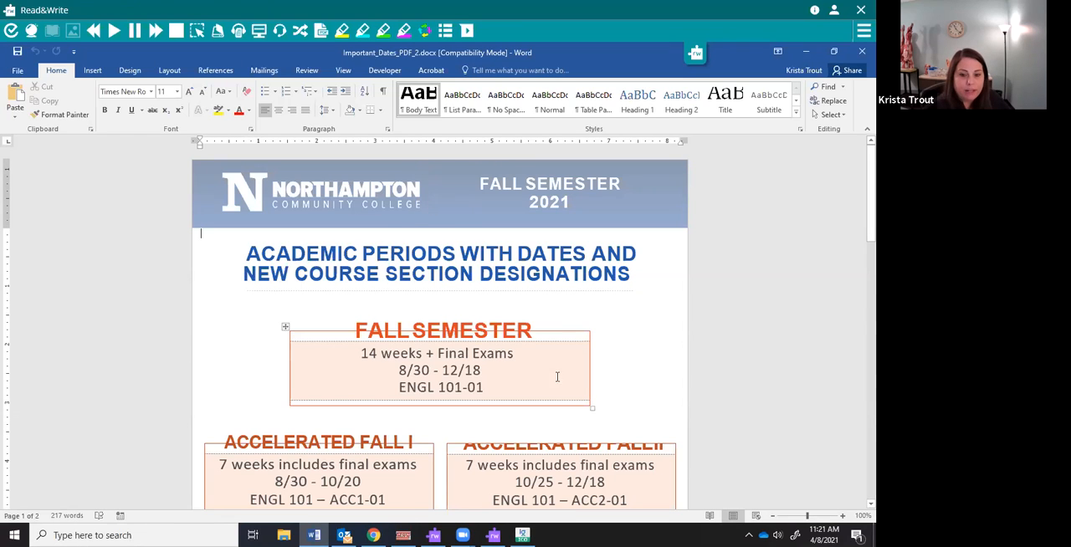
pyautogui.scroll(-3)
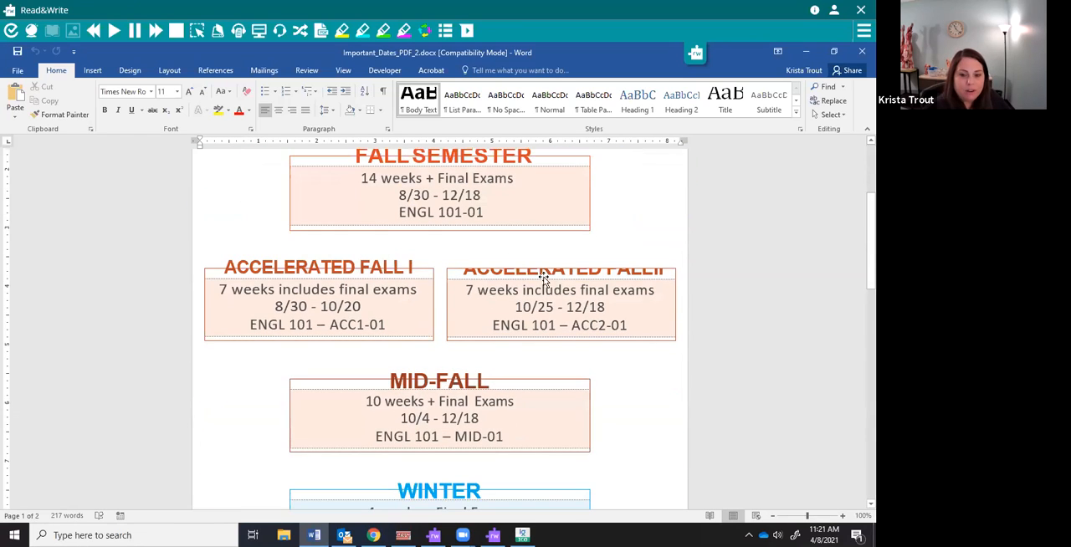
pyautogui.moveTo(565, 271)
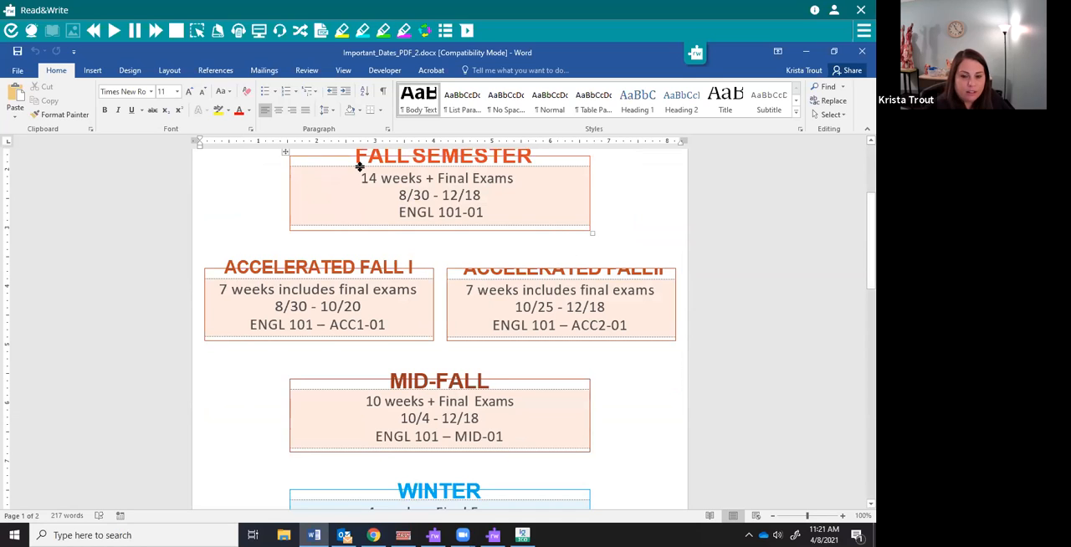
pyautogui.scroll(-3)
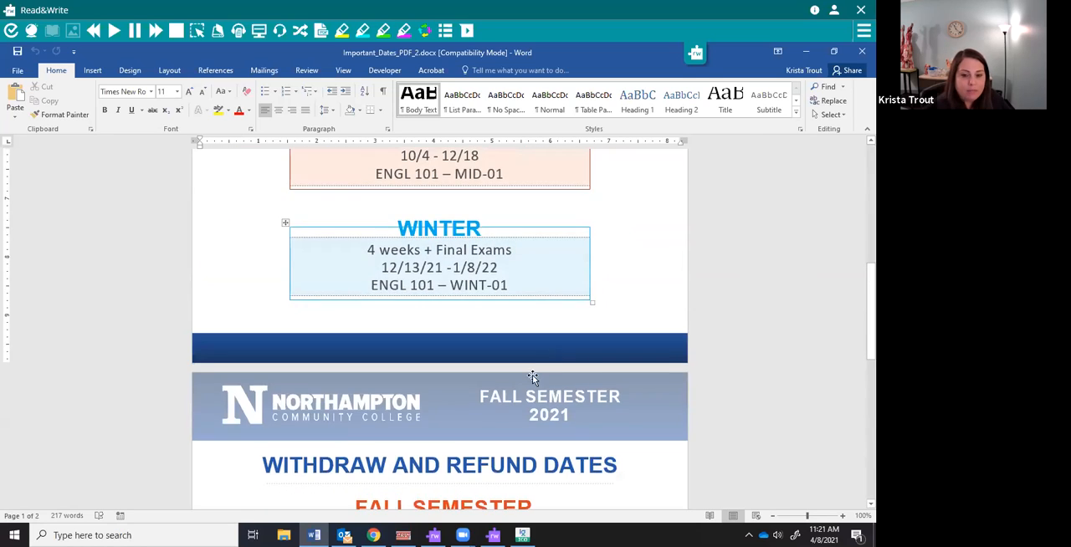
pyautogui.scroll(-3)
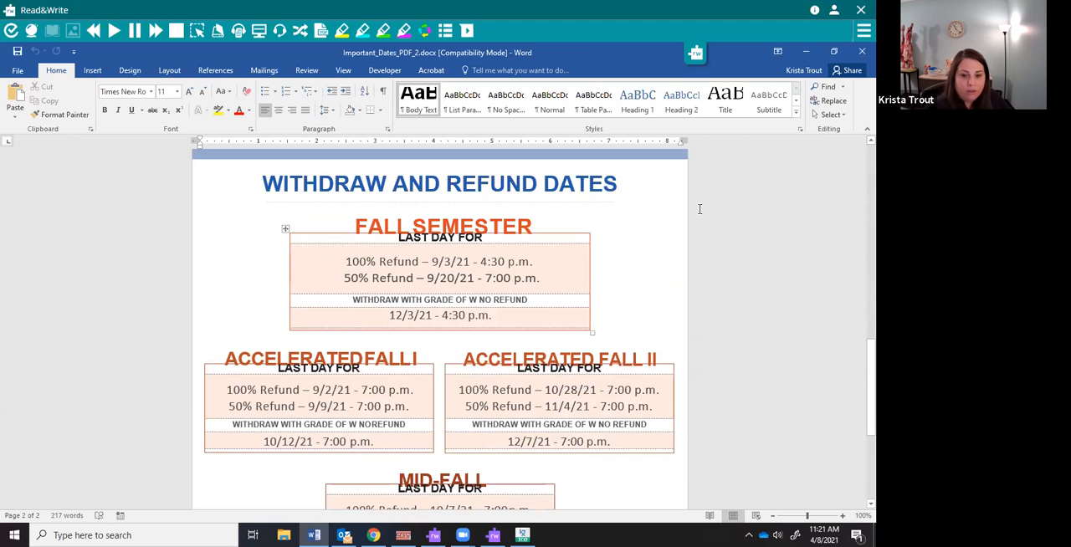
pyautogui.scroll(-3)
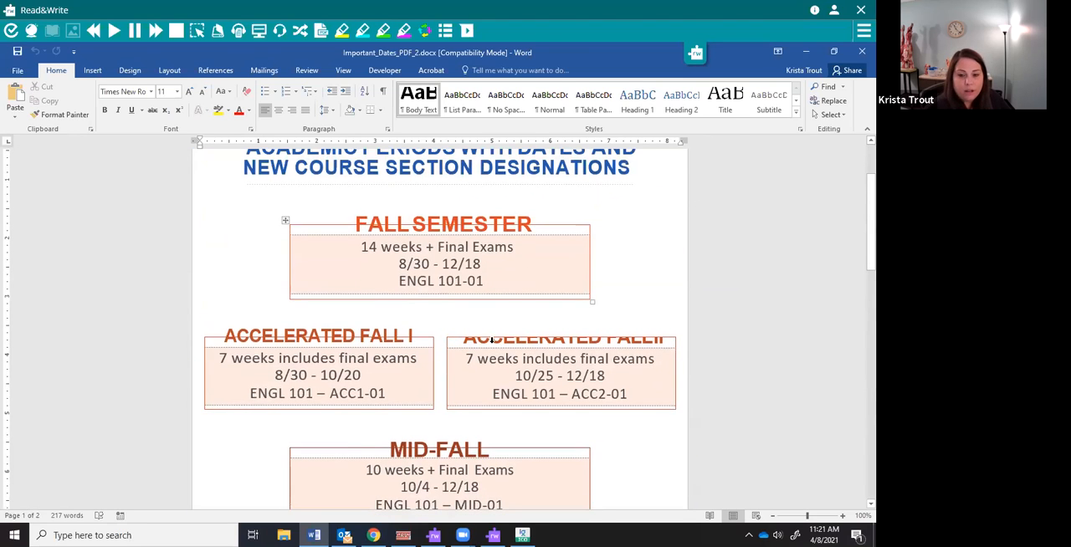
pyautogui.click(561, 335)
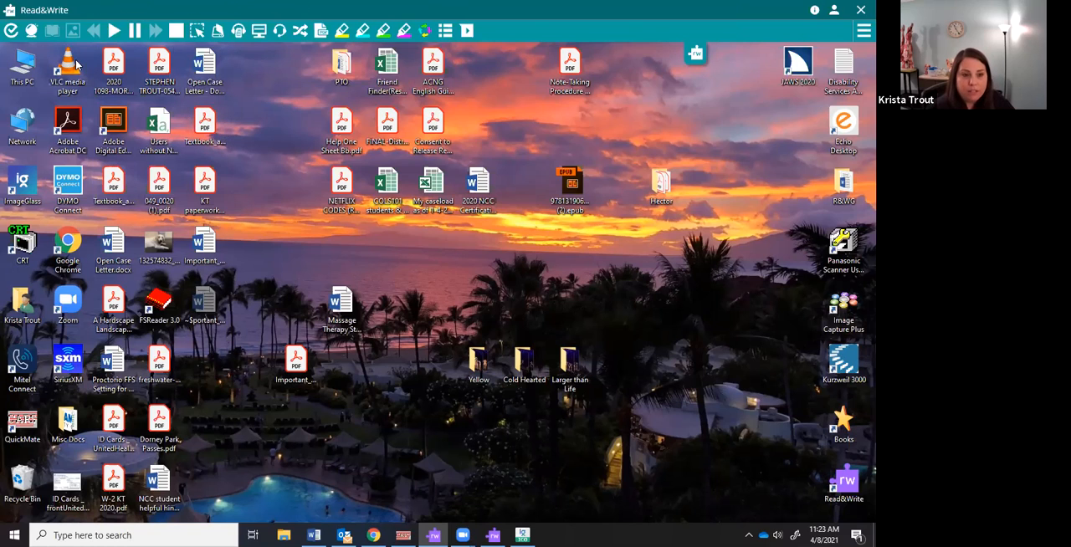
pyautogui.moveTo(603, 40)
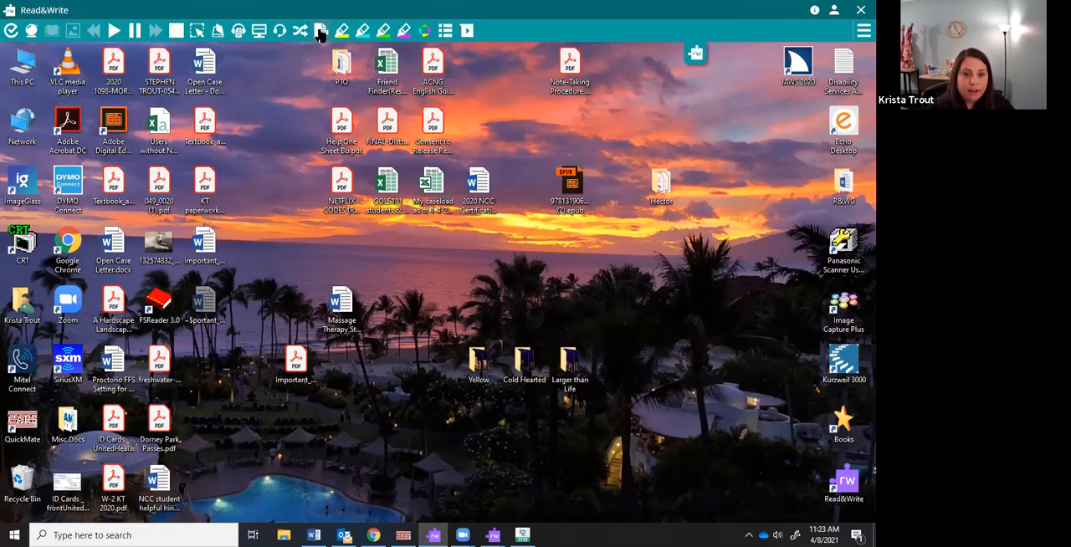
# - Start opening a PDF and enter the Biology The Core 3rd ed folder
pyautogui.click(320, 30)
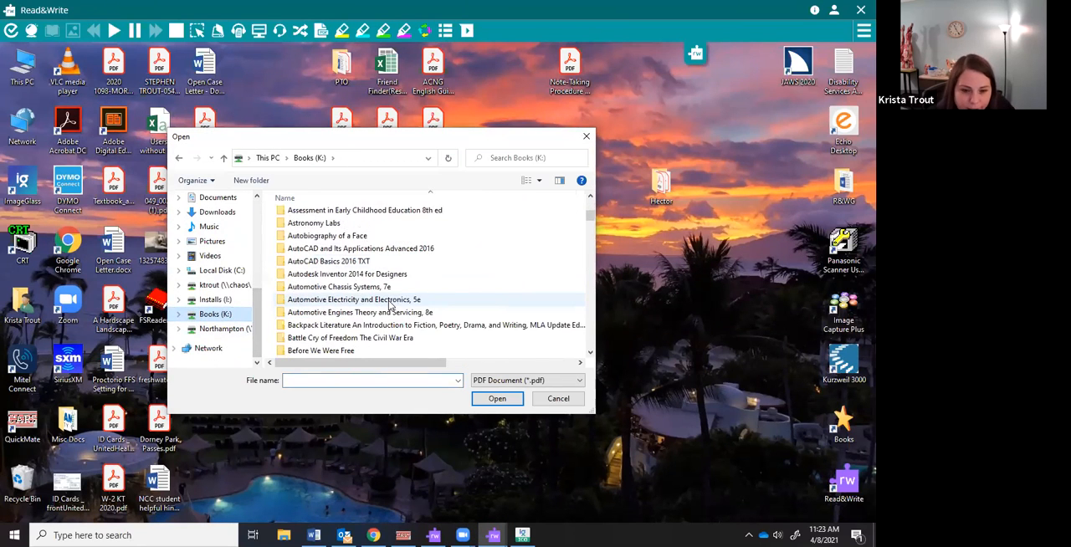
pyautogui.scroll(-3)
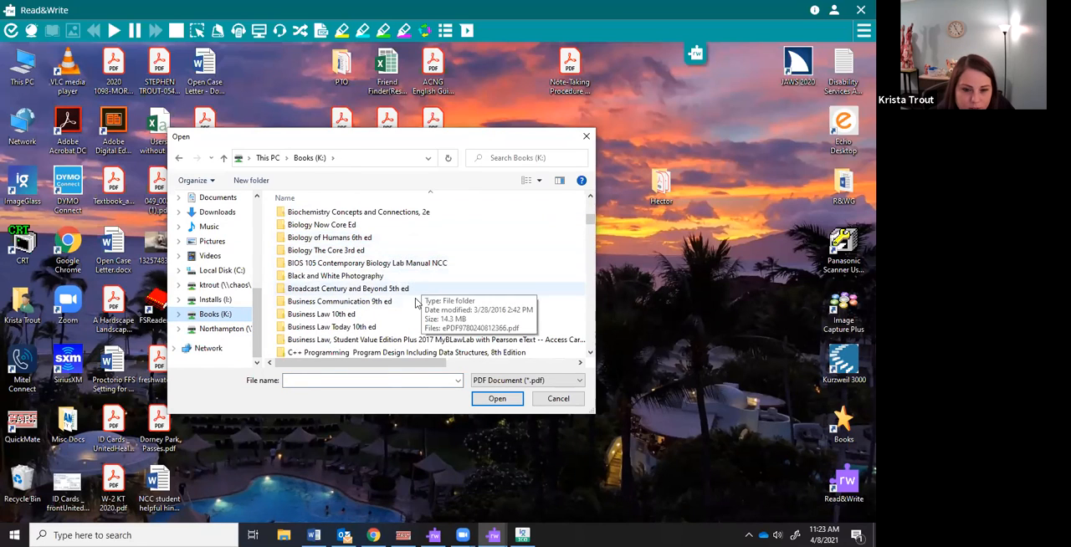
pyautogui.scroll(3)
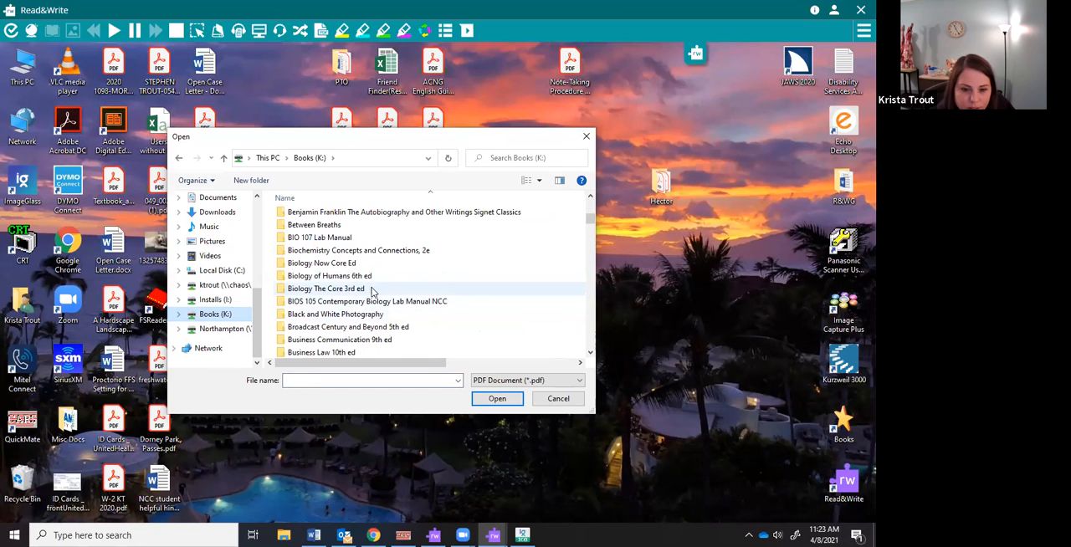
pyautogui.doubleClick(325, 288)
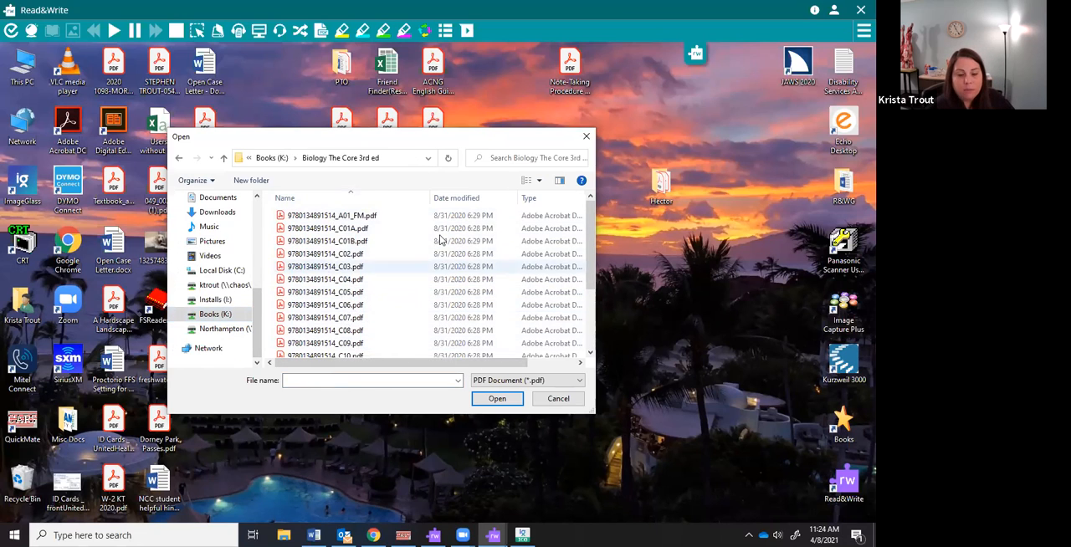
pyautogui.scroll(-3)
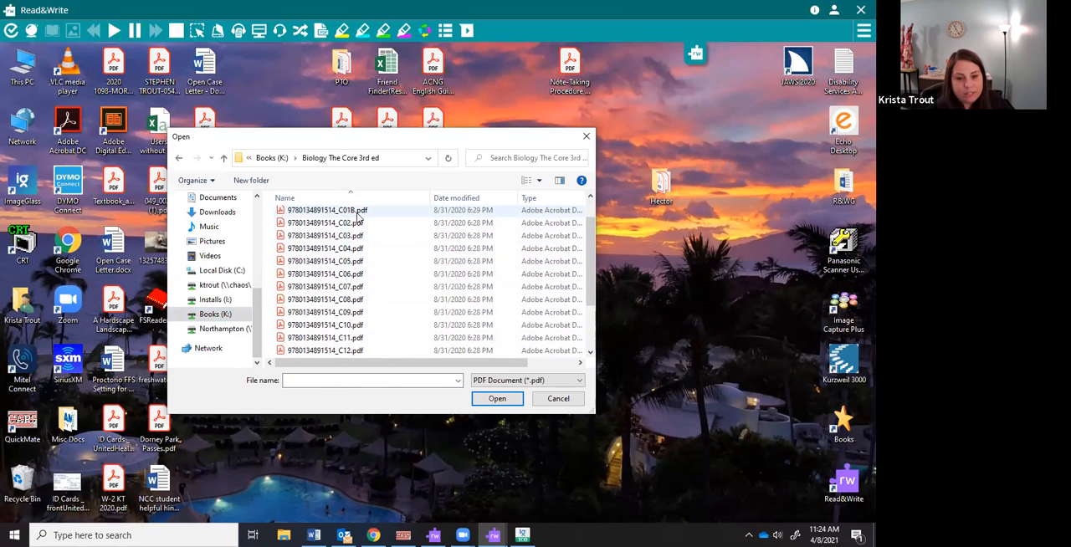
pyautogui.scroll(-3)
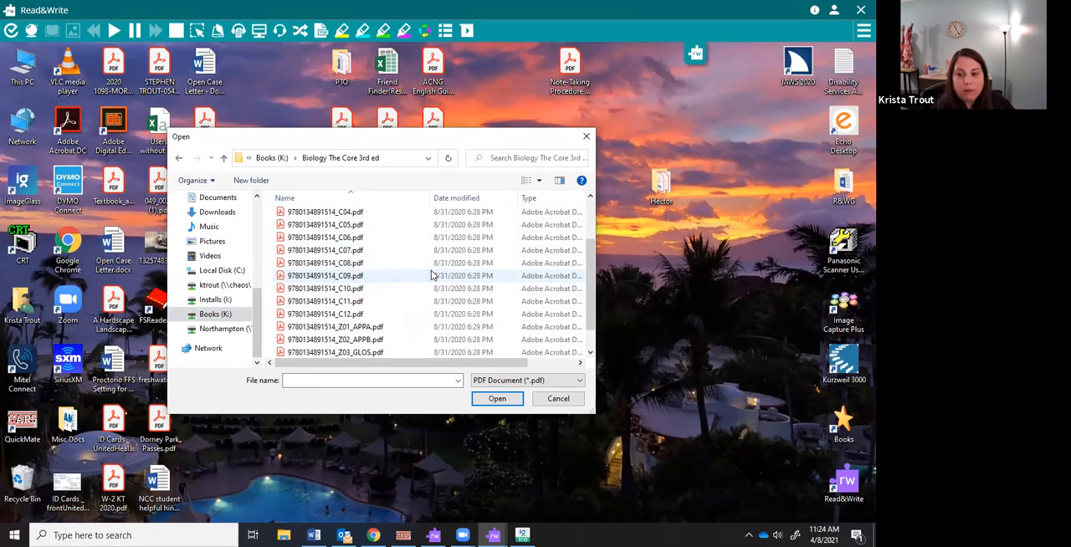
pyautogui.moveTo(399, 283)
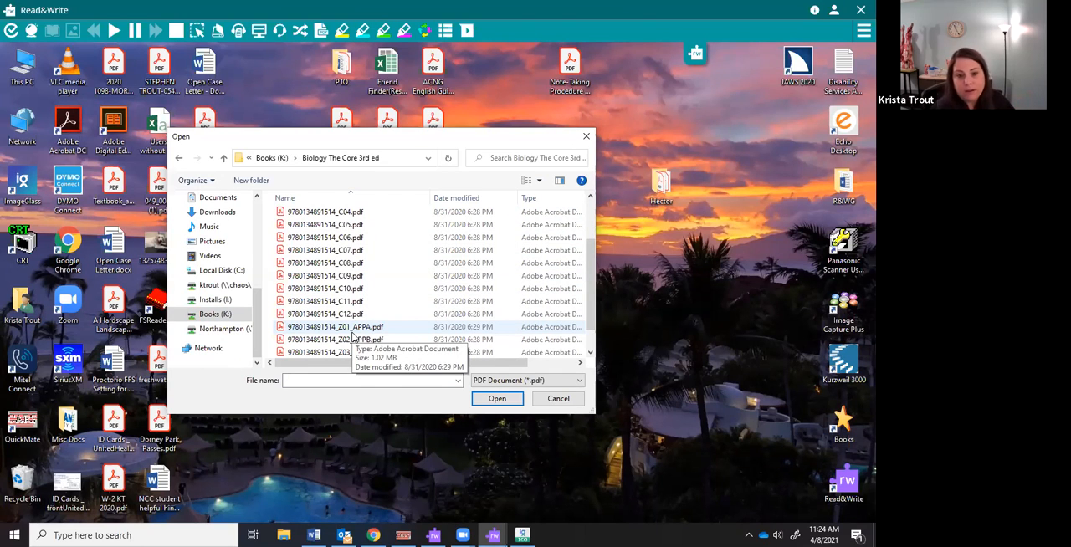
pyautogui.click(324, 249)
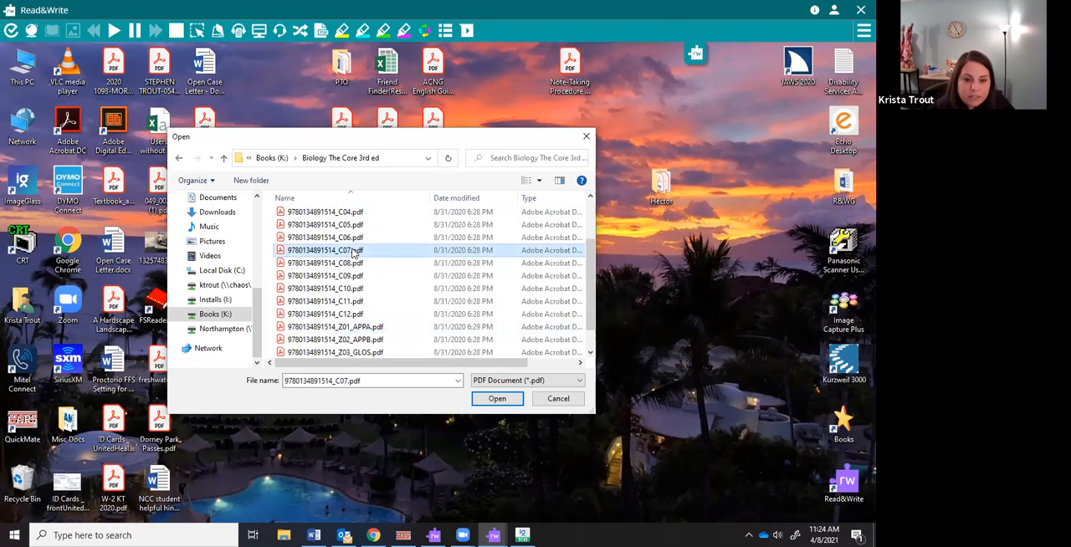
pyautogui.click(497, 398)
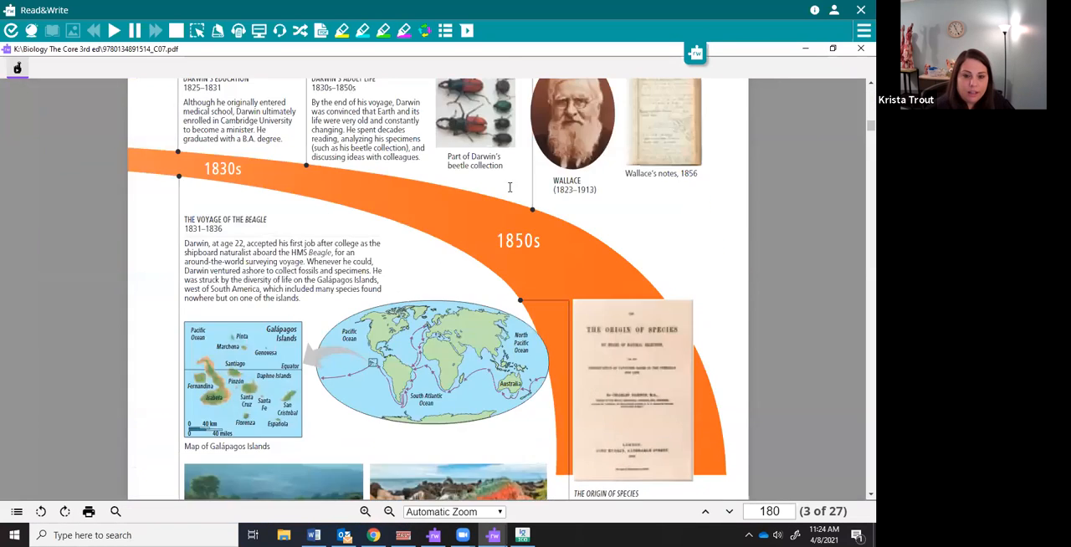
# - Scroll the loaded chapter 7 PDF forward to page 6 of 27, the natural and artificial selection text
pyautogui.scroll(-3)
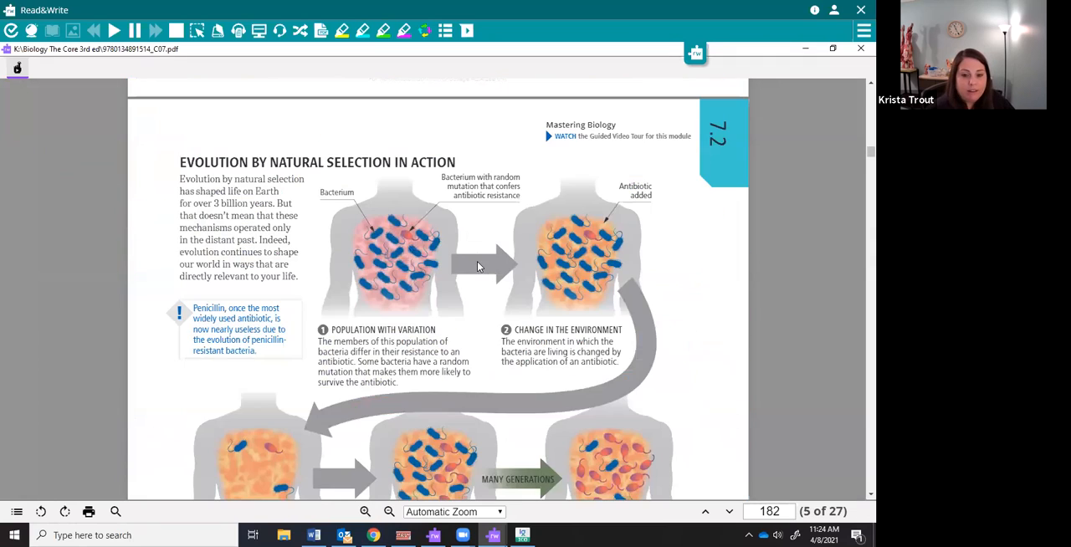
pyautogui.scroll(-3)
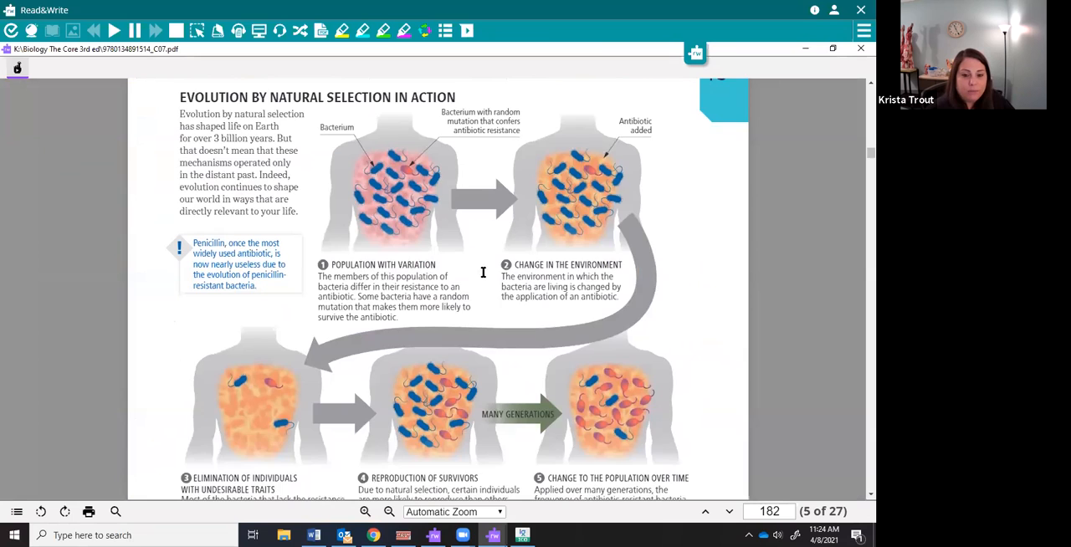
pyautogui.scroll(-3)
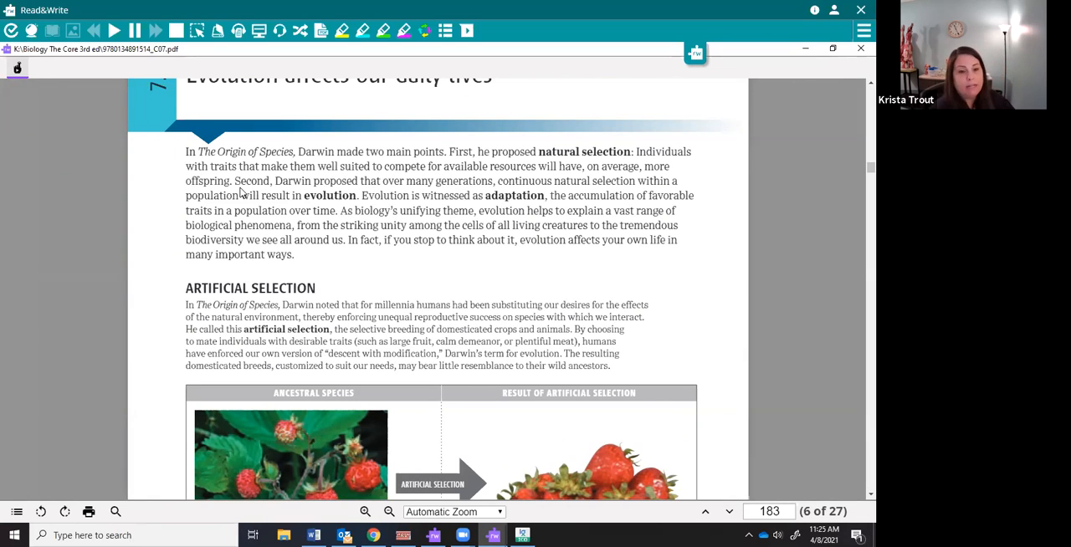
pyautogui.moveTo(258, 195)
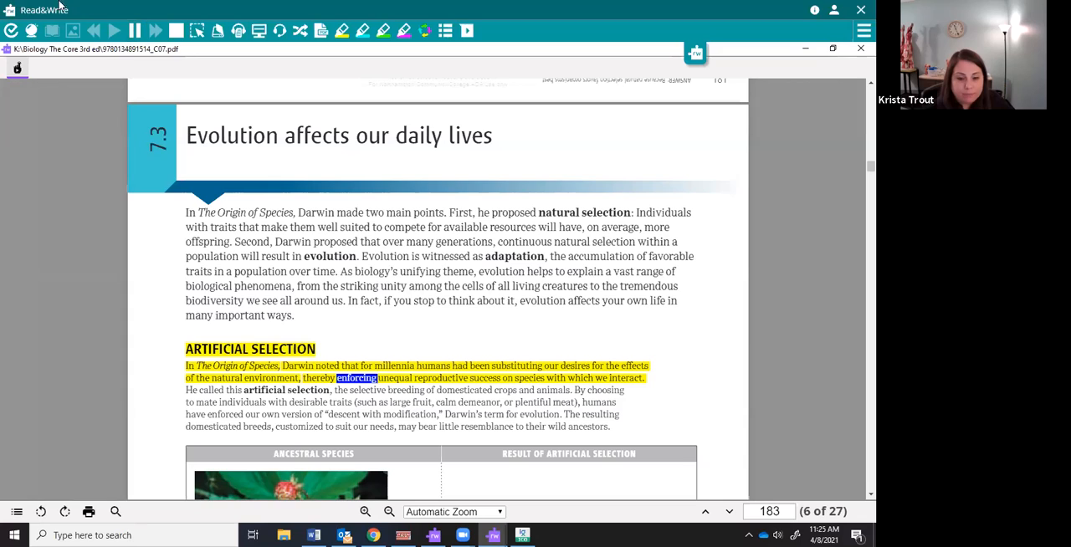
pyautogui.moveTo(583, 311)
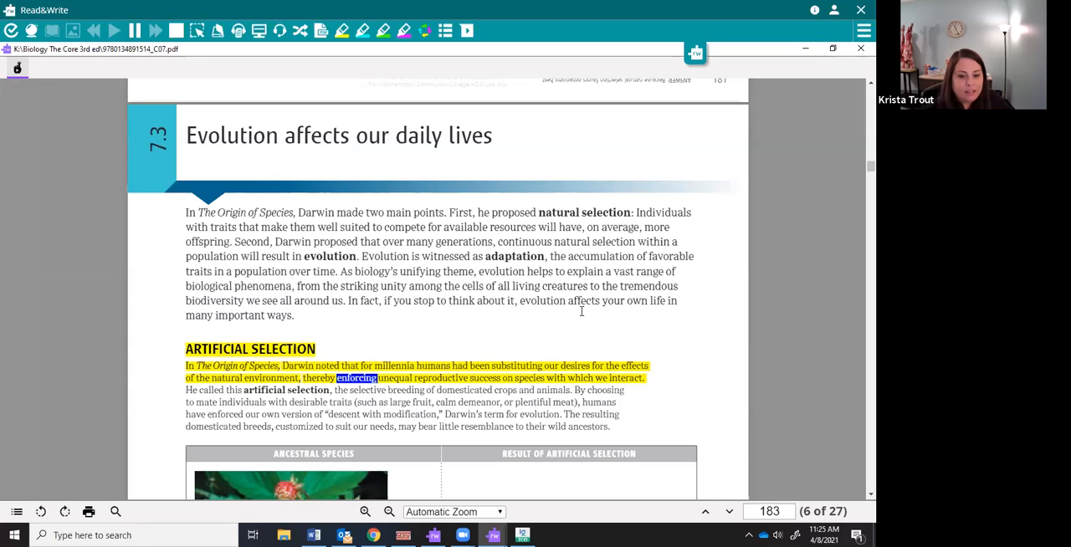
pyautogui.moveTo(543, 245)
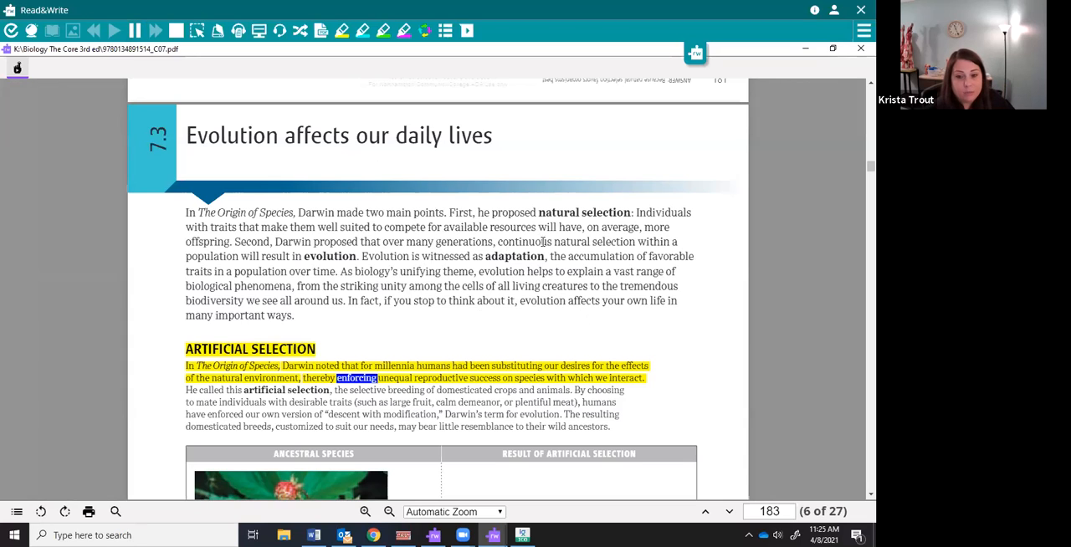
# - Scroll on through the read-aloud chapter to page 7, The Diversity and Unity of Life
pyautogui.scroll(-3)
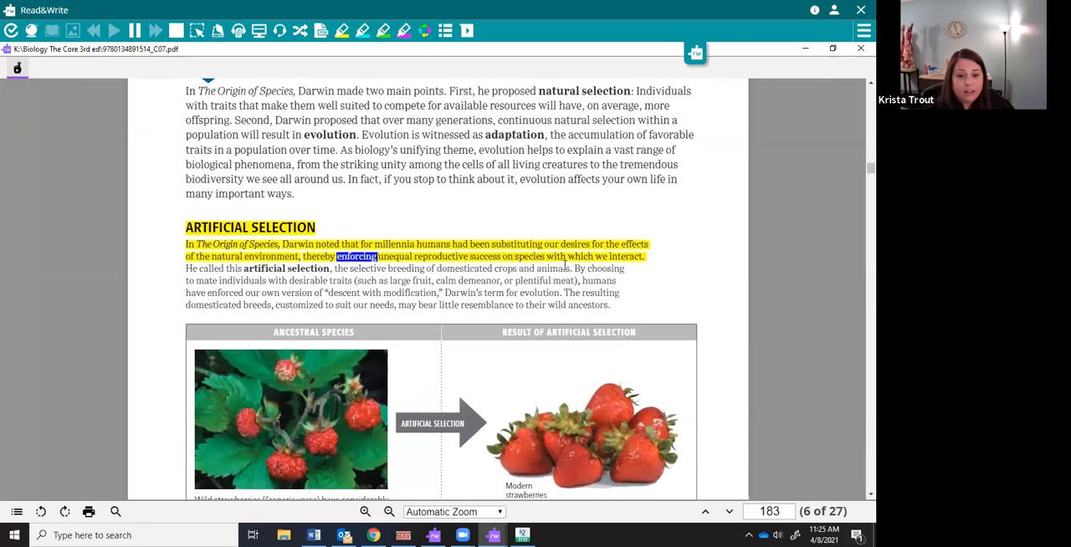
pyautogui.scroll(-3)
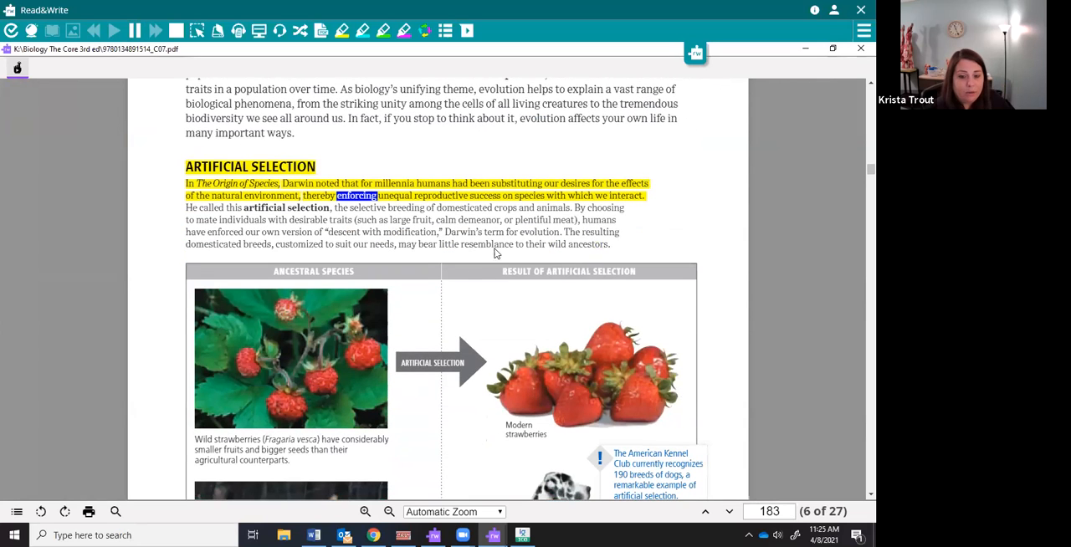
pyautogui.scroll(-3)
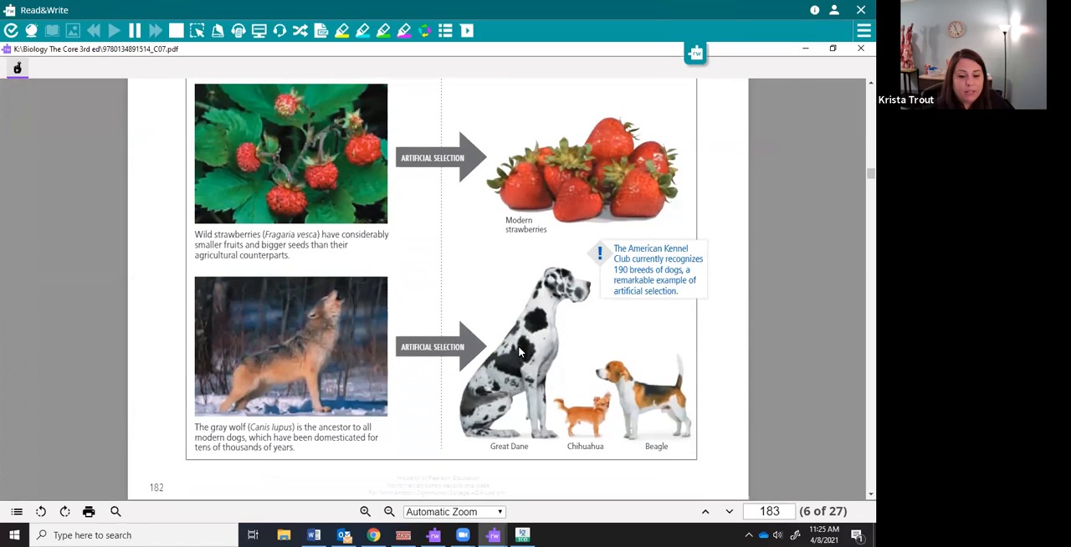
pyautogui.scroll(-3)
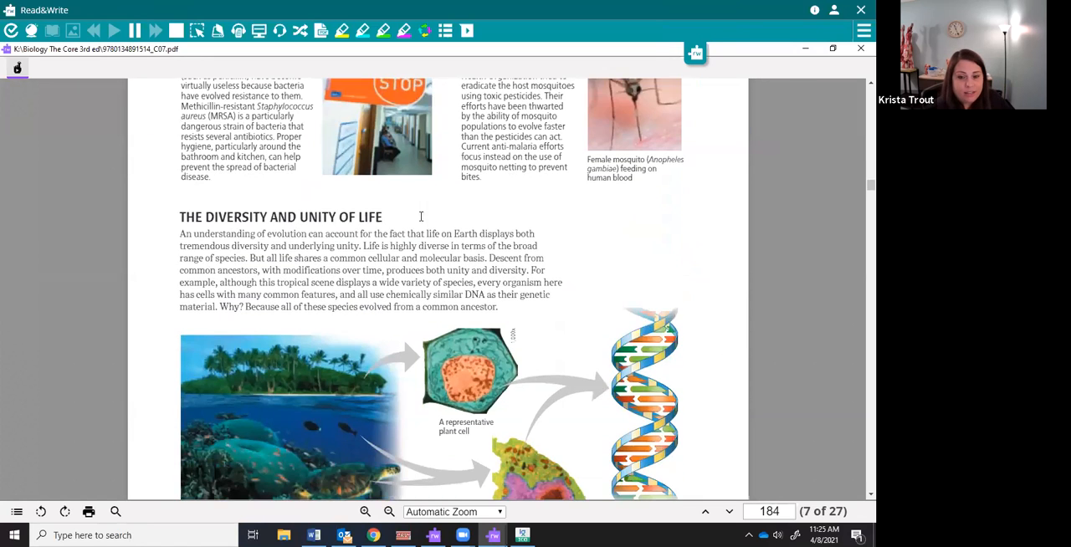
pyautogui.moveTo(60, 146)
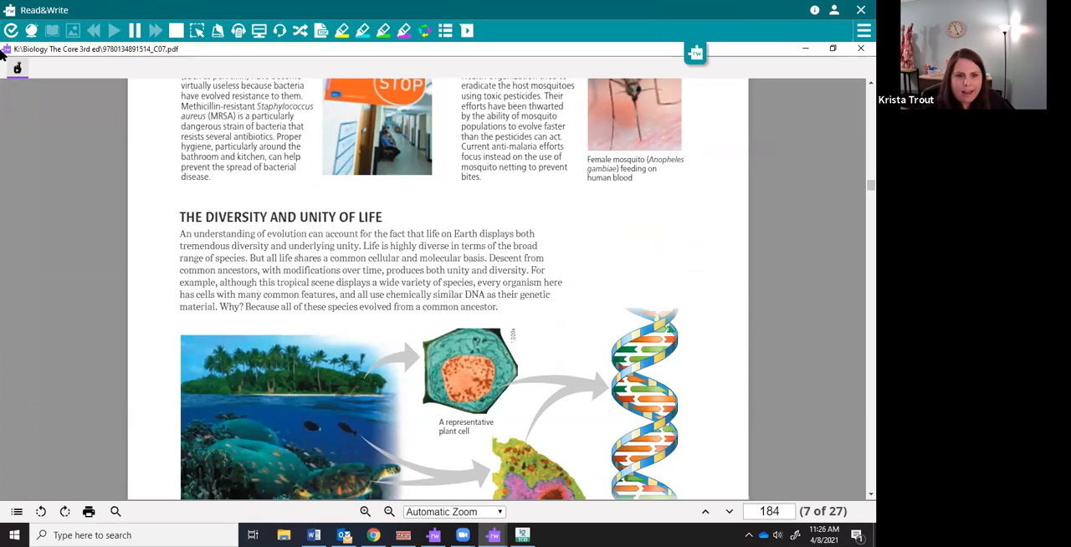
pyautogui.moveTo(283, 57)
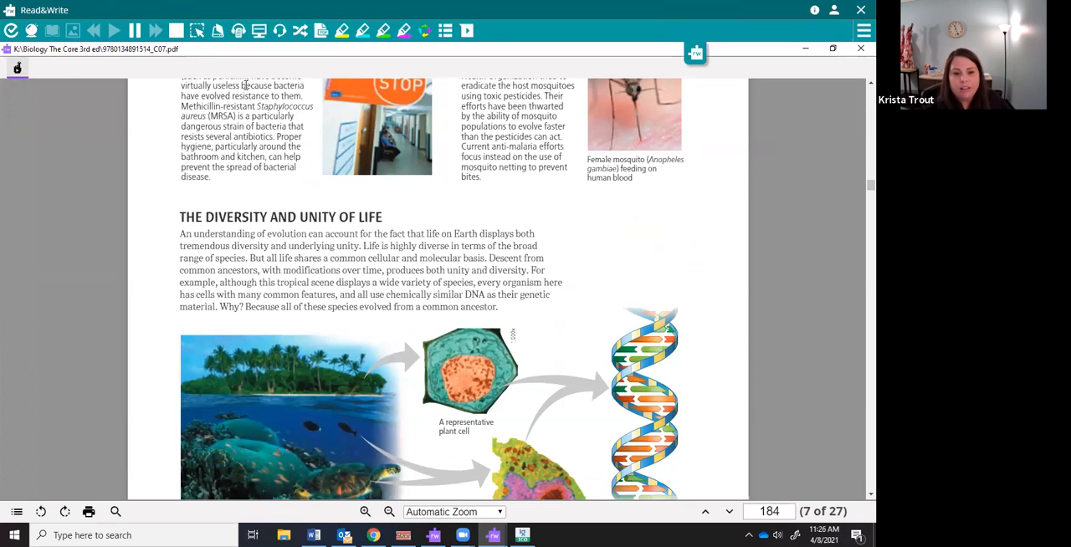
pyautogui.moveTo(306, 147)
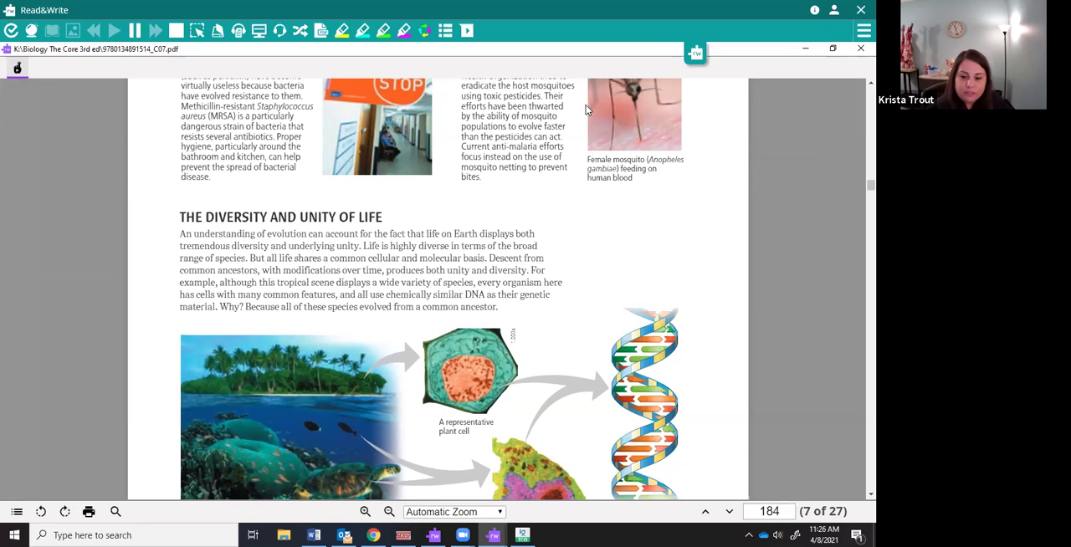
pyautogui.scroll(-3)
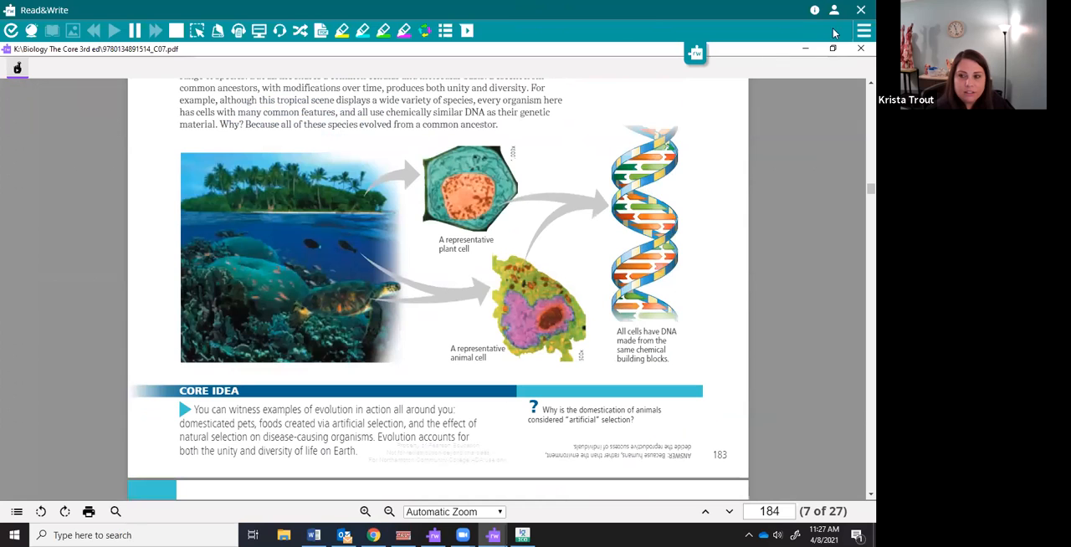
pyautogui.moveTo(859, 48)
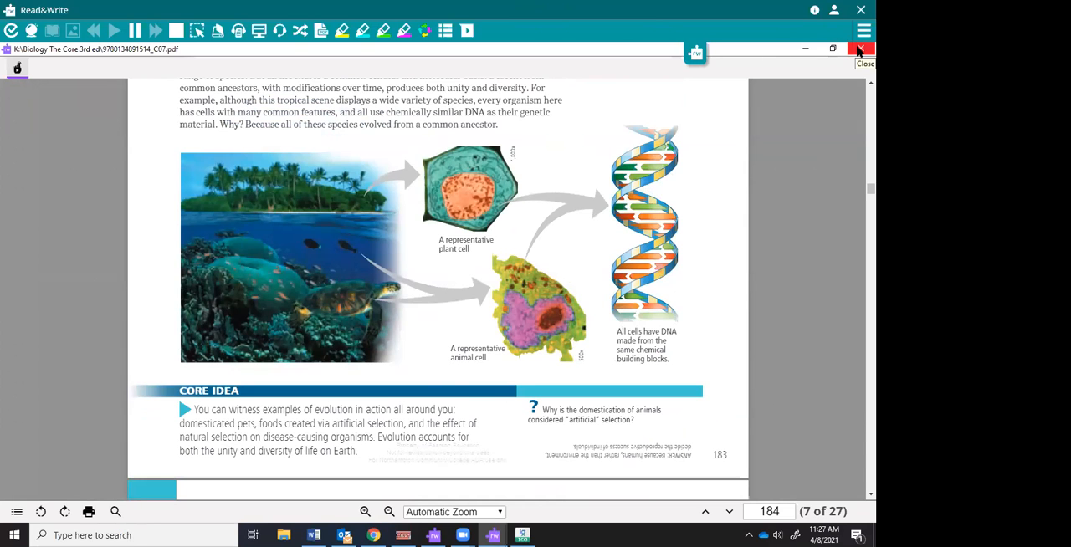
# - Close the biology chapter, returning to the Important_Dates_PDF_2 Fall Semester 2021 document
pyautogui.click(859, 46)
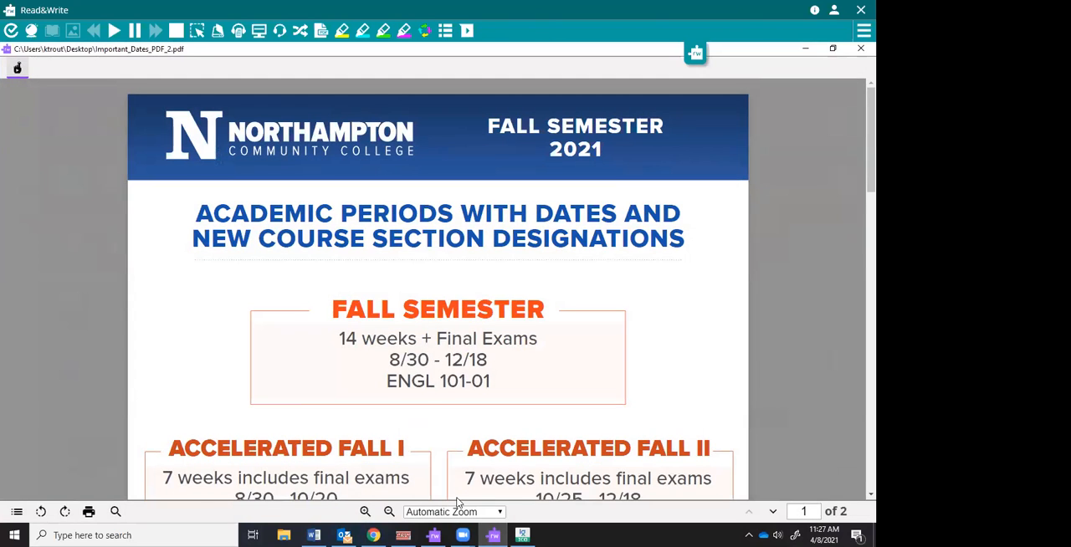
pyautogui.moveTo(655, 412)
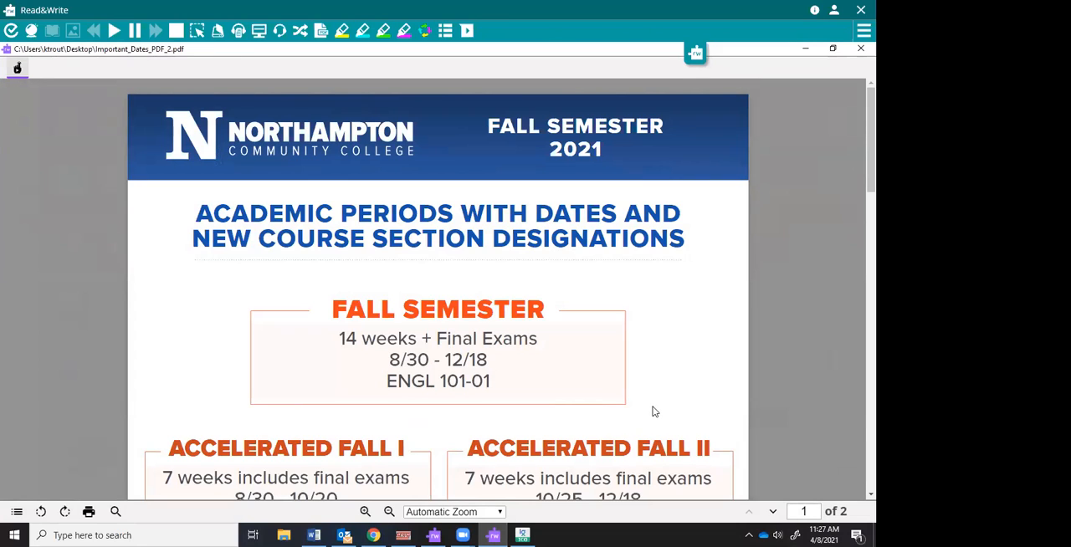
pyautogui.moveTo(663, 411)
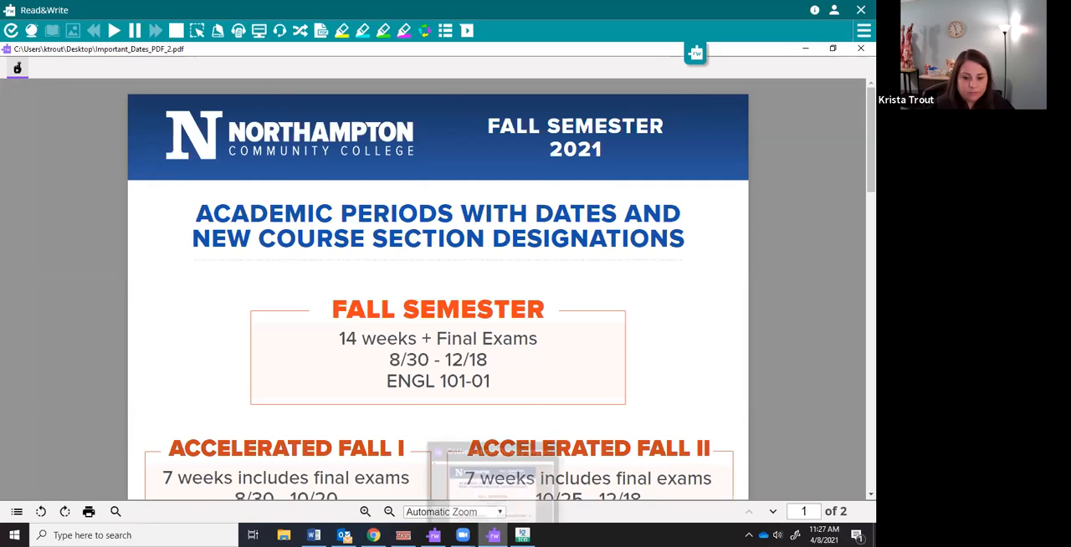
pyautogui.moveTo(519, 534)
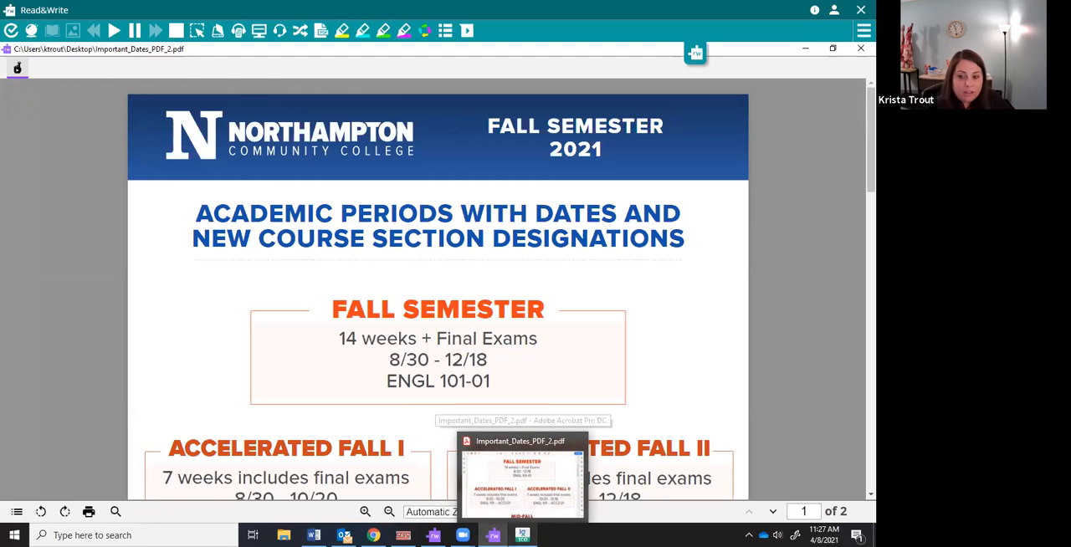